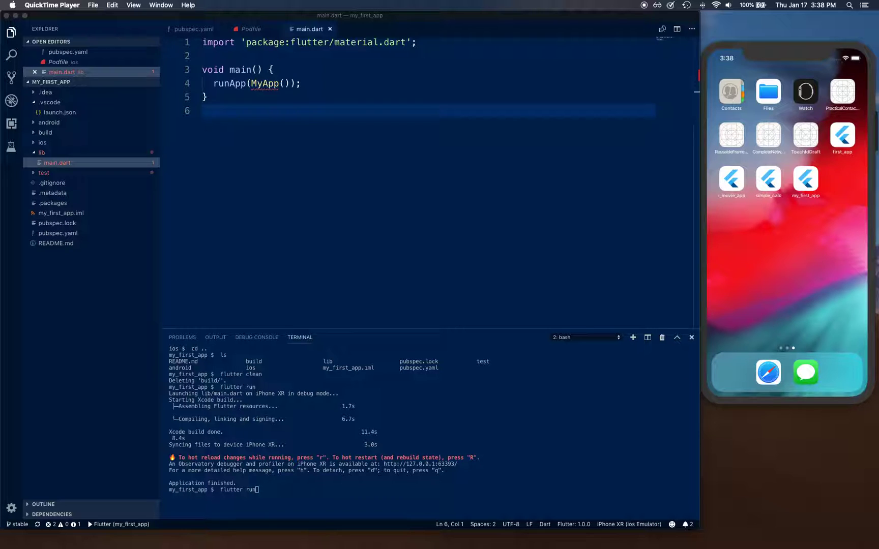
{"action": "mouse_move", "coordinate": [415, 172]}
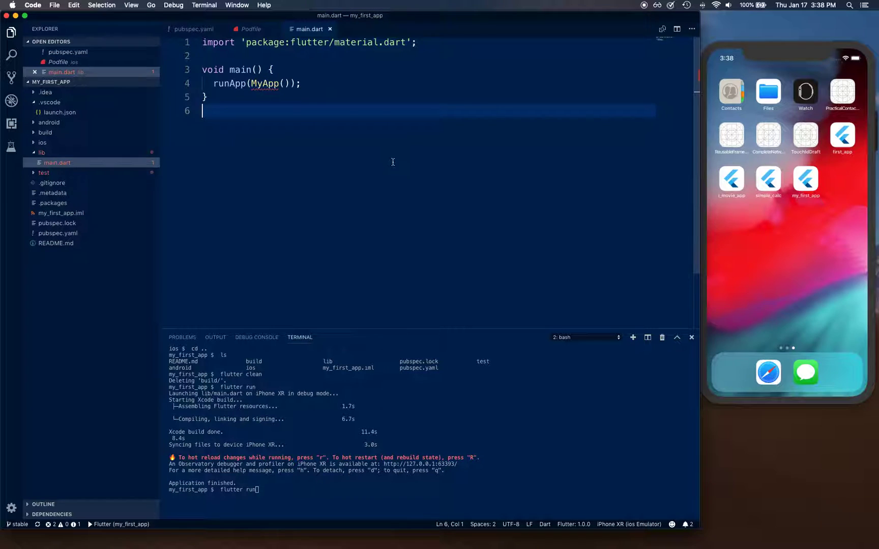
Create a MyApp StatelessWidget from the stless snippet that returns a MaterialApp
{"action": "type", "text": "st"}
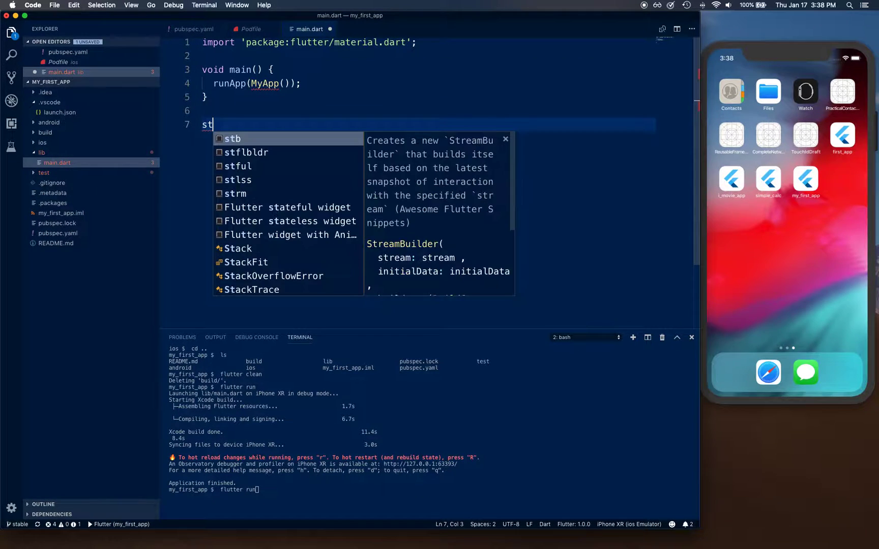
{"action": "type", "text": "s"}
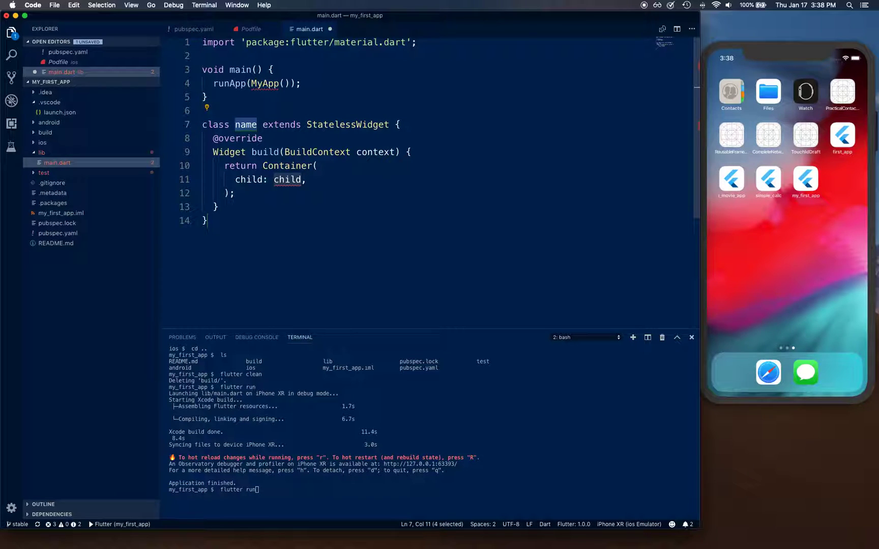
{"action": "type", "text": "MyApp"}
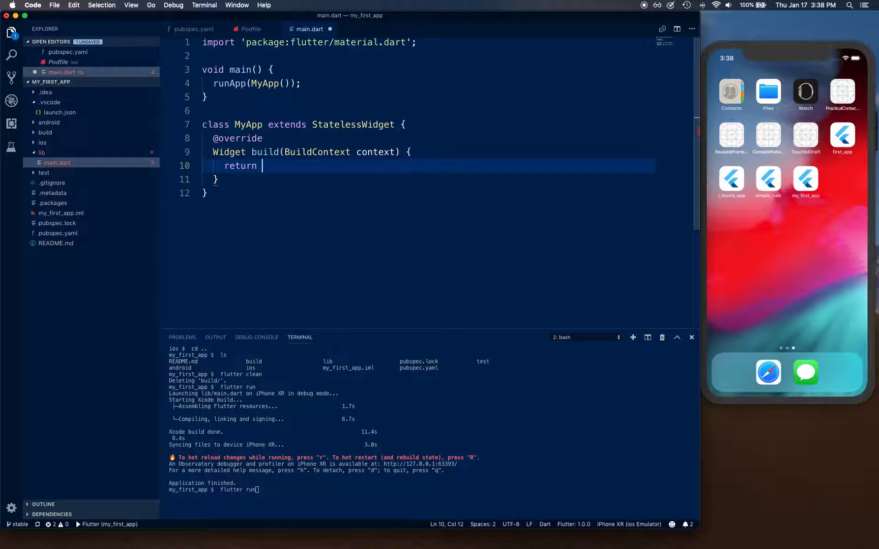
{"action": "type", "text": "materialapp"}
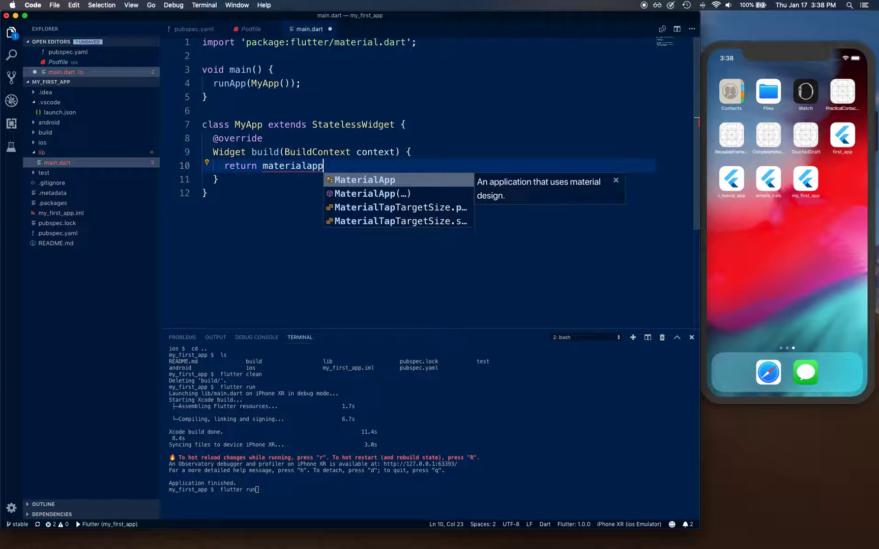
{"action": "left_click", "coordinate": [373, 194]}
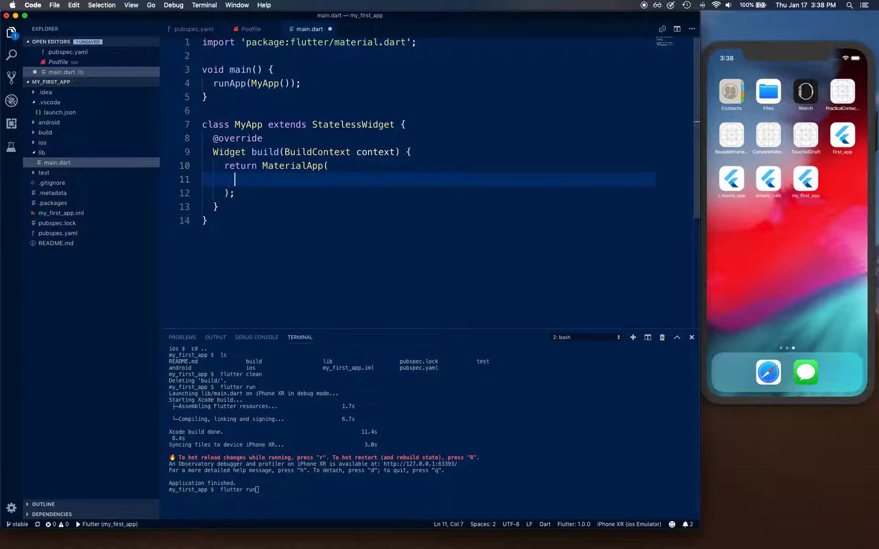
Set the MaterialApp home to a Scaffold with an AppBar titled 'Borders'
{"action": "type", "text": "home: sc"}
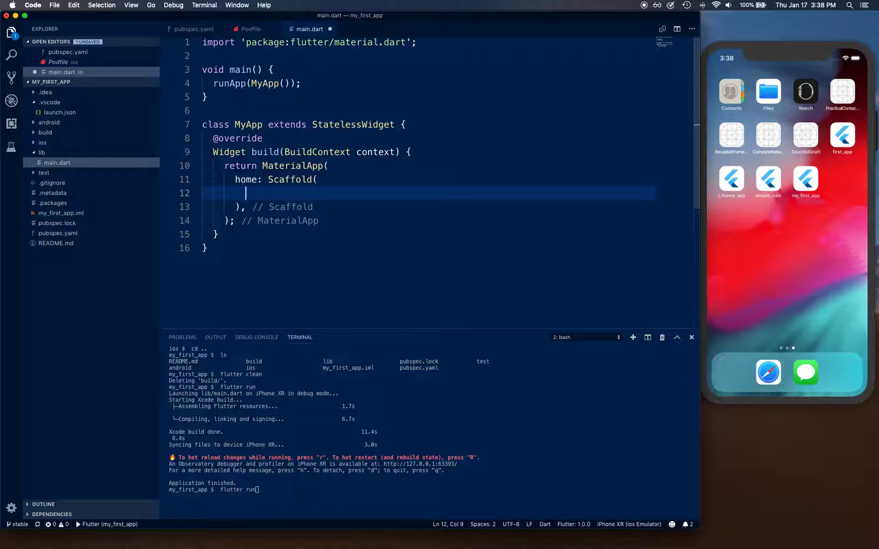
{"action": "type", "text": "appBar: a,"}
{"action": "type", "text": "title: ,"}
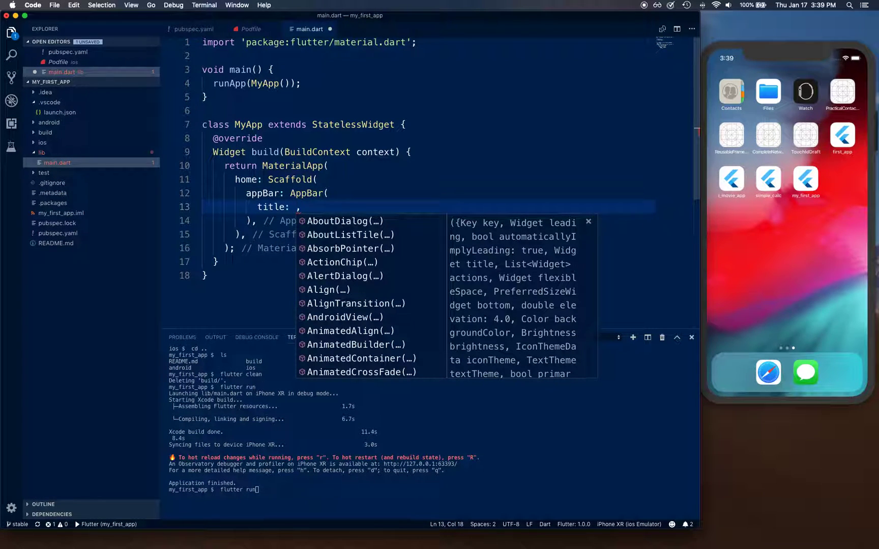
{"action": "key", "text": "Escape"}
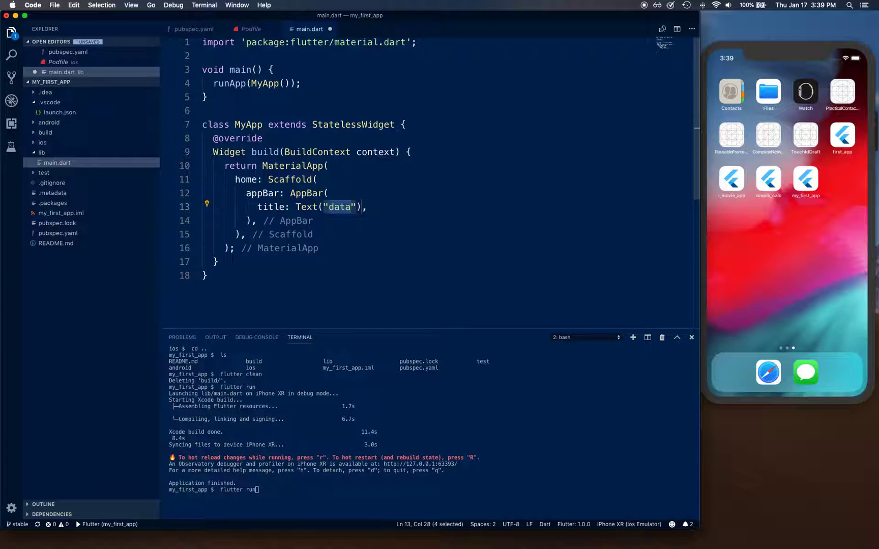
{"action": "type", "text": "Borders"}
{"action": "type", "text": "body: ,"}
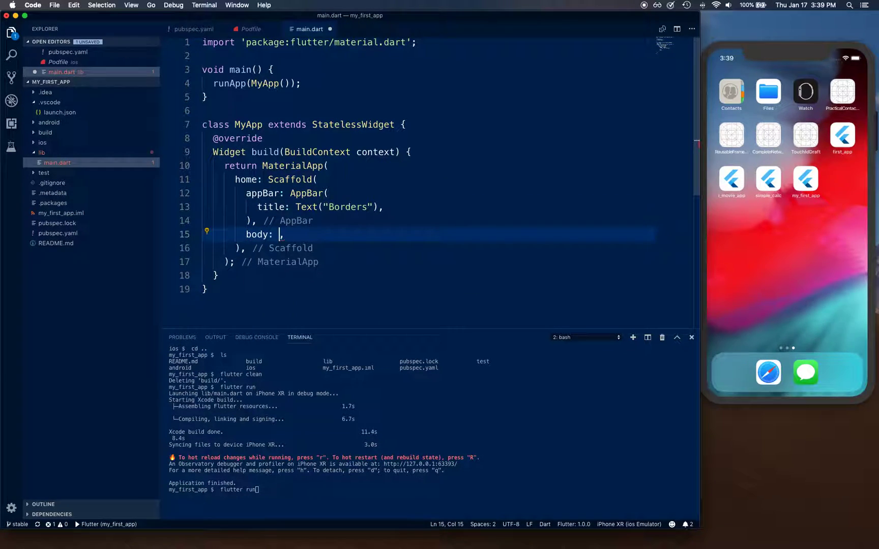
Make the Scaffold body a Container with margin and padding of EdgeInsets.all(10)
{"action": "key", "text": "ctrl+space"}
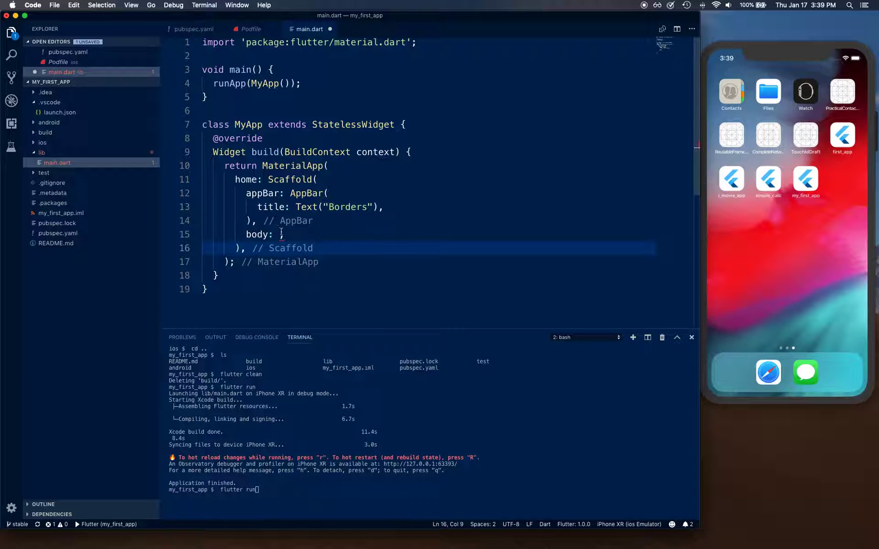
{"action": "type", "text": "container("}
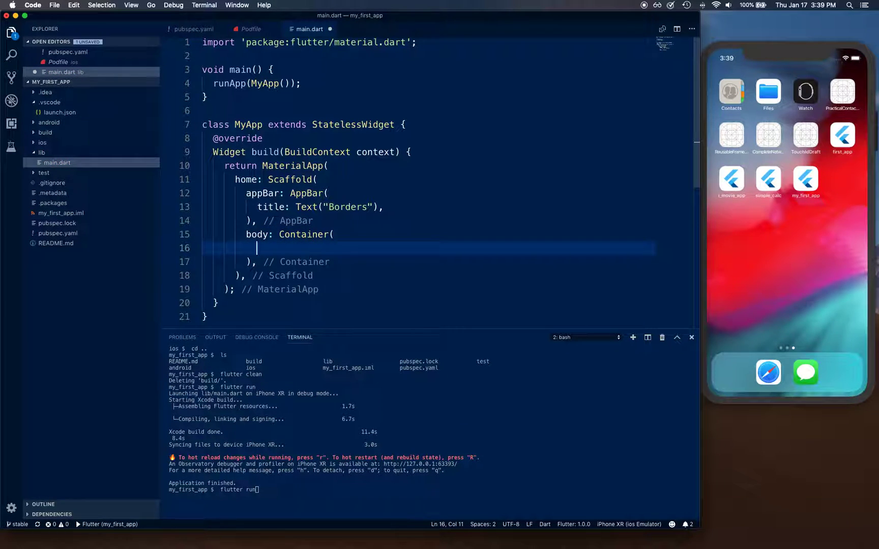
{"action": "type", "text": "ret"}
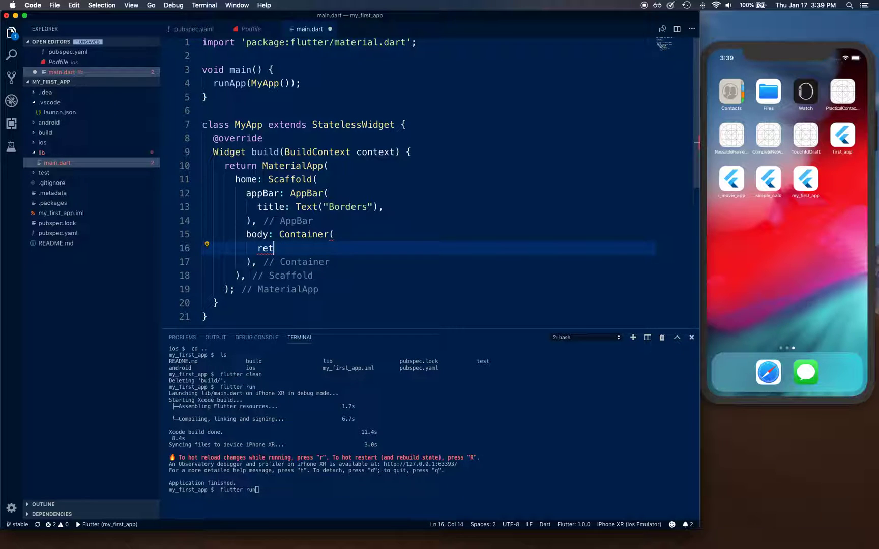
{"action": "type", "text": "margin: ,"}
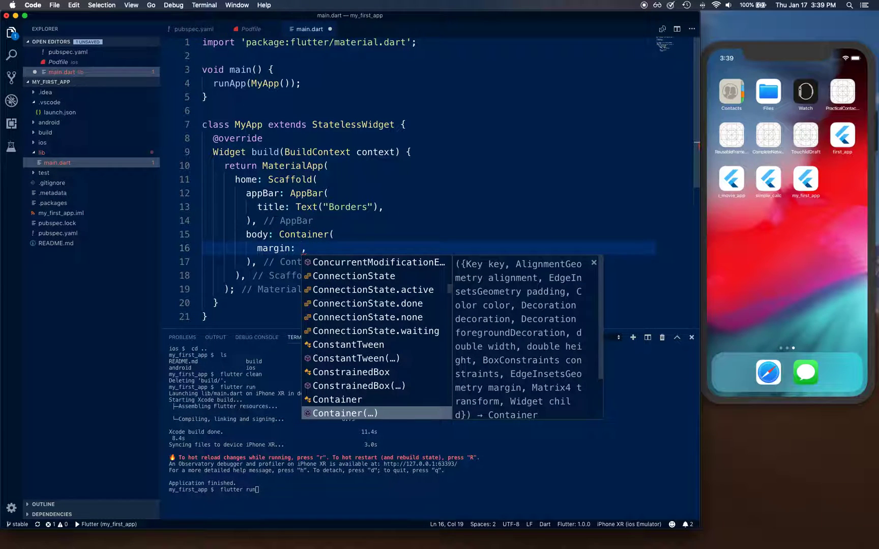
{"action": "type", "text": "EdgeInsets.all(10)"}
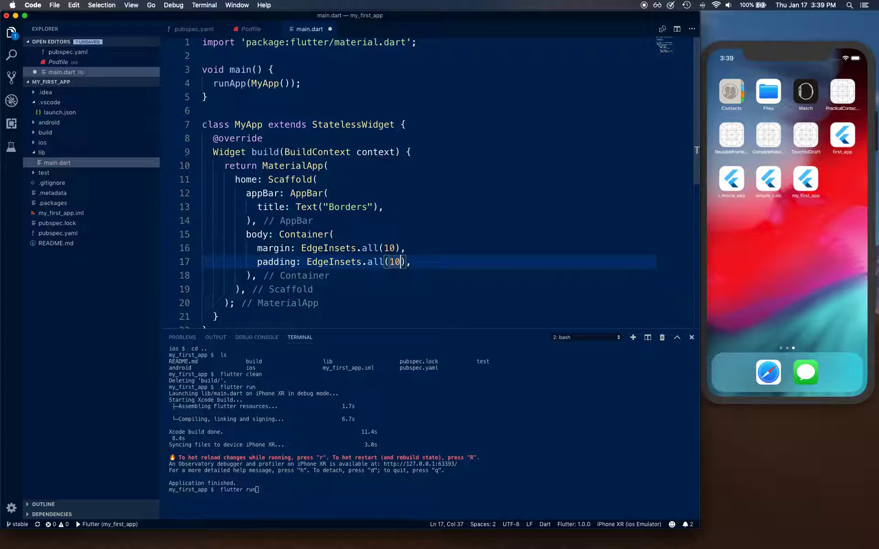
Set the Container's color to Colors.orange and begin the next property
{"action": "type", "text": "color: Colors.,"}
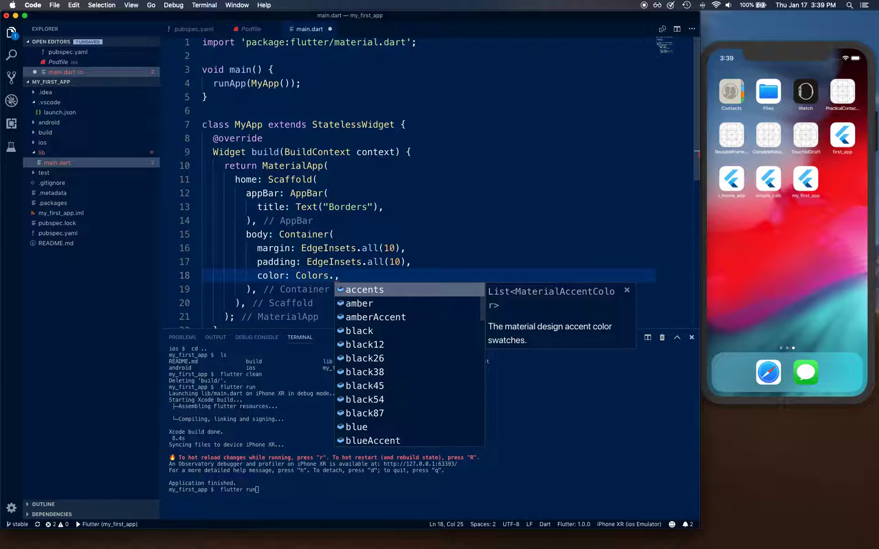
{"action": "type", "text": "light"}
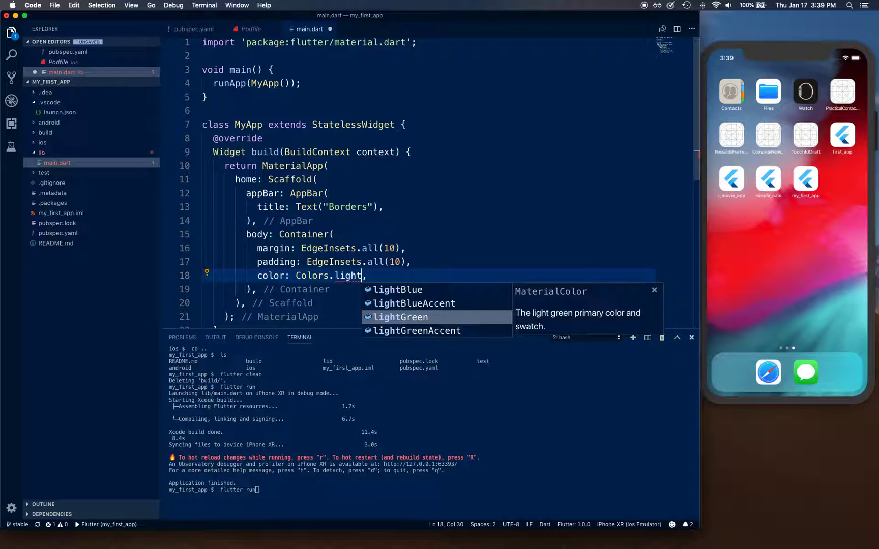
{"action": "type", "text": "Gr"}
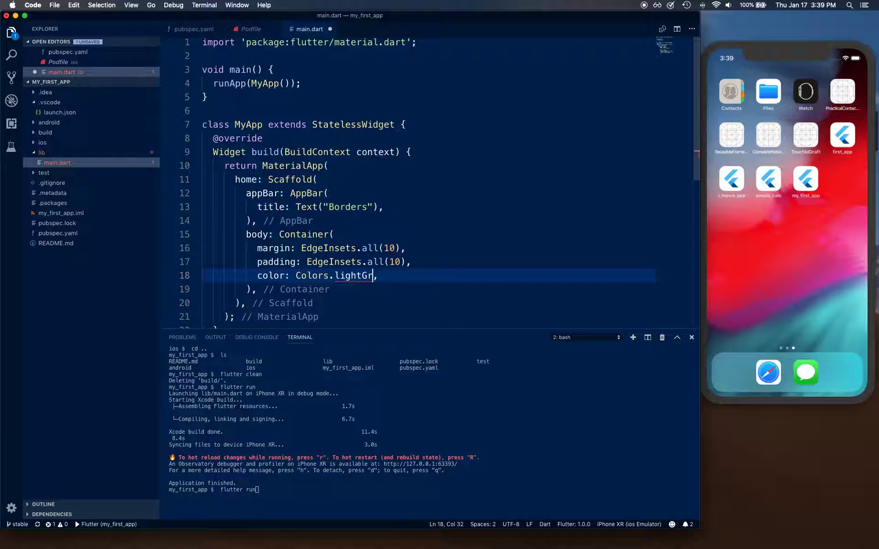
{"action": "type", "text": "ora"}
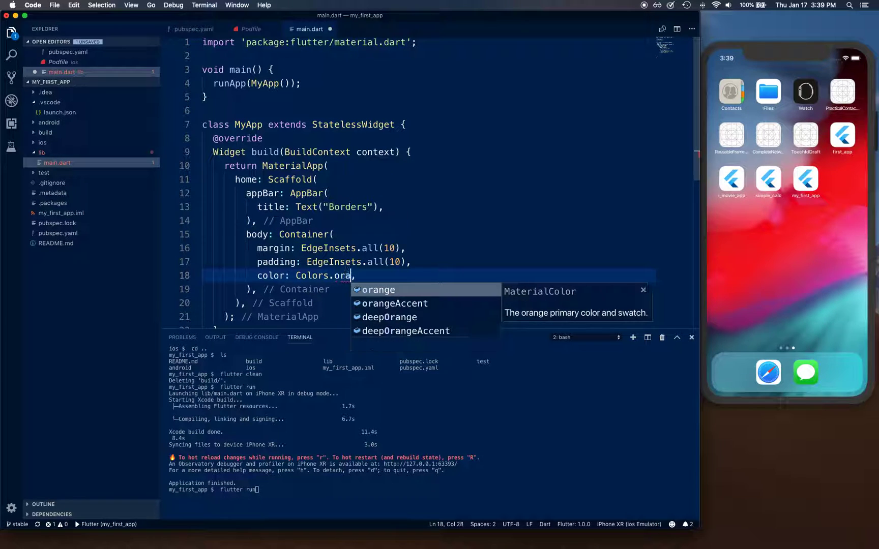
{"action": "key", "text": "Enter"}
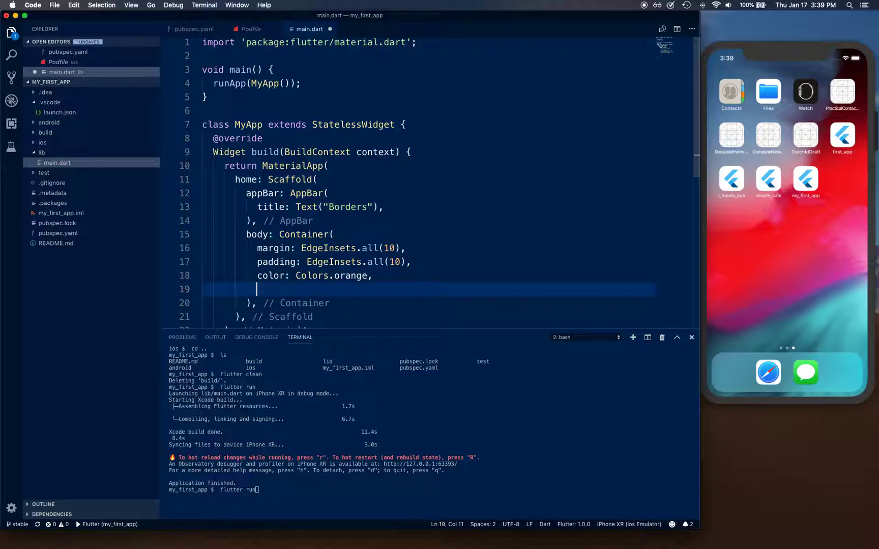
{"action": "type", "text": "deco"}
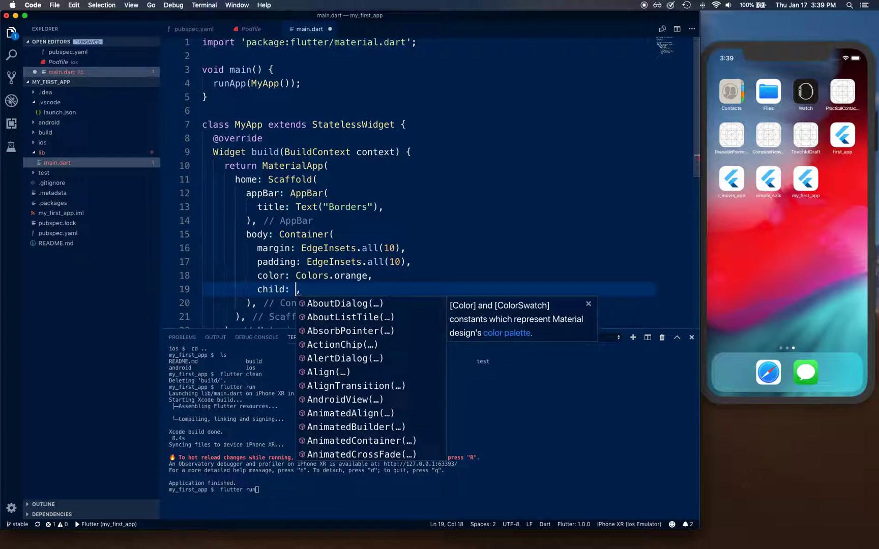
Give the Container a Text child reading 'My Text'
{"action": "type", "text": "text"}
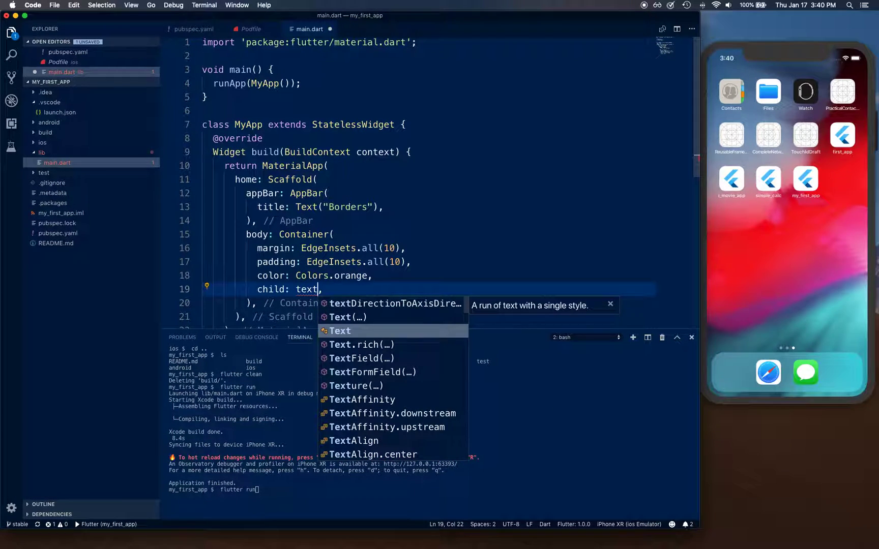
{"action": "left_click", "coordinate": [340, 331]}
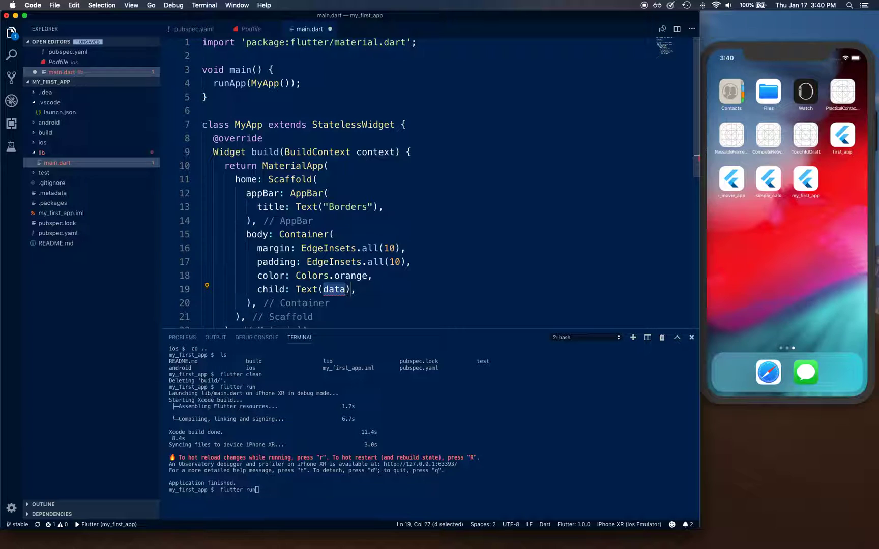
{"action": "type", "text": "\""}
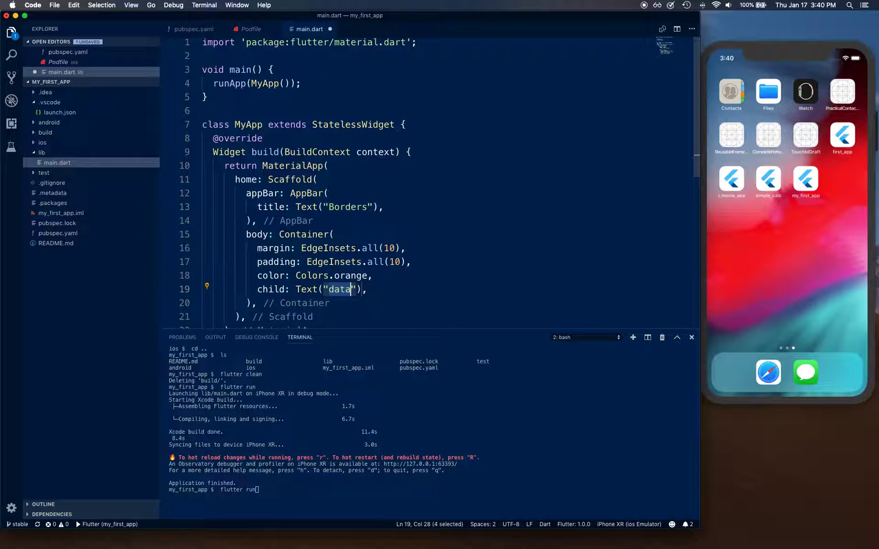
{"action": "type", "text": "My Text"}
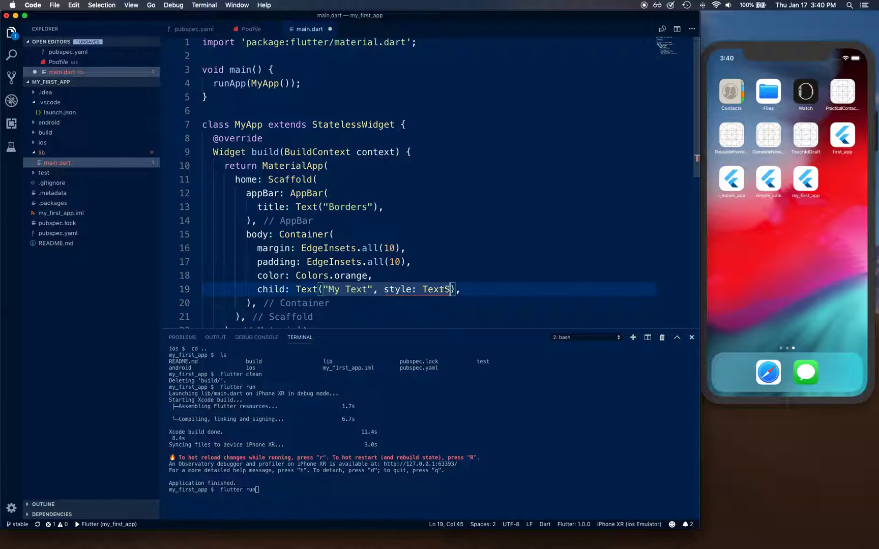
Style the text with fontSize 20.0 and FontStyle.italic, with a blank line below
{"action": "type", "text": "tyle"}
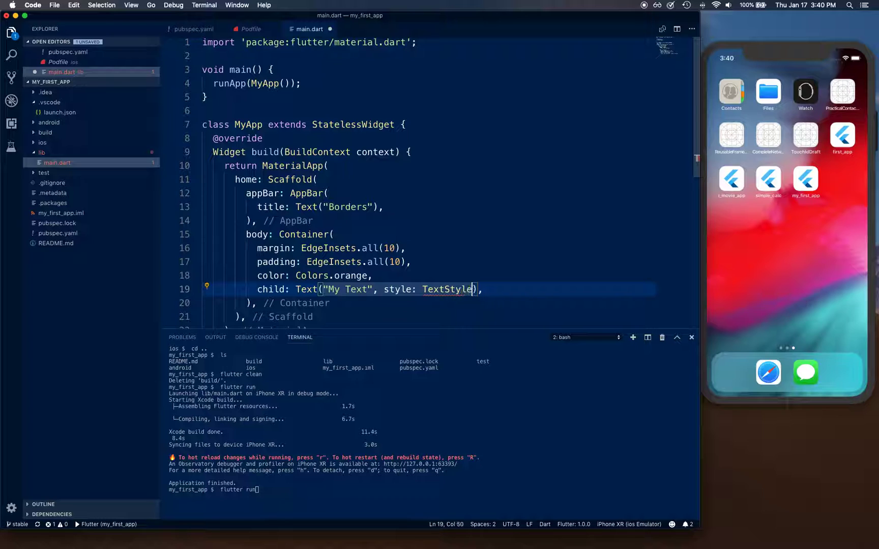
{"action": "type", "text": "("}
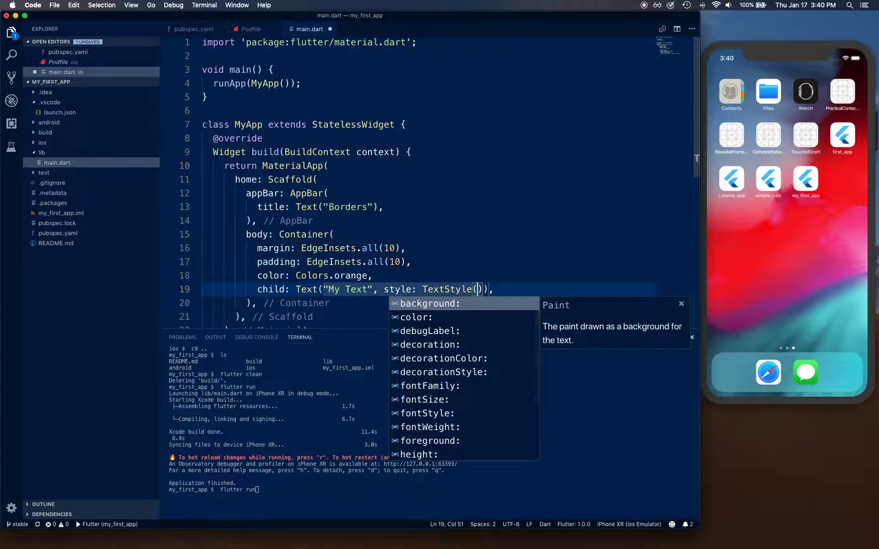
{"action": "type", "text": "font"}
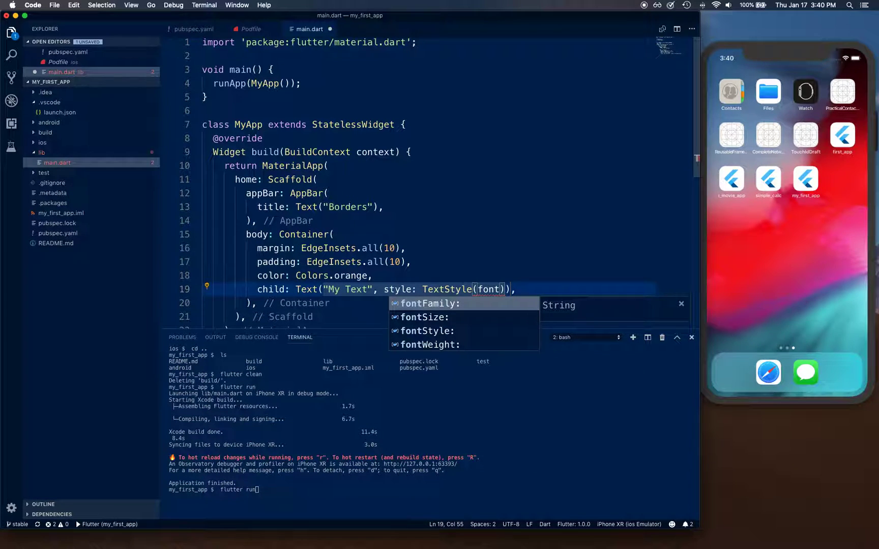
{"action": "left_click", "coordinate": [424, 317]}
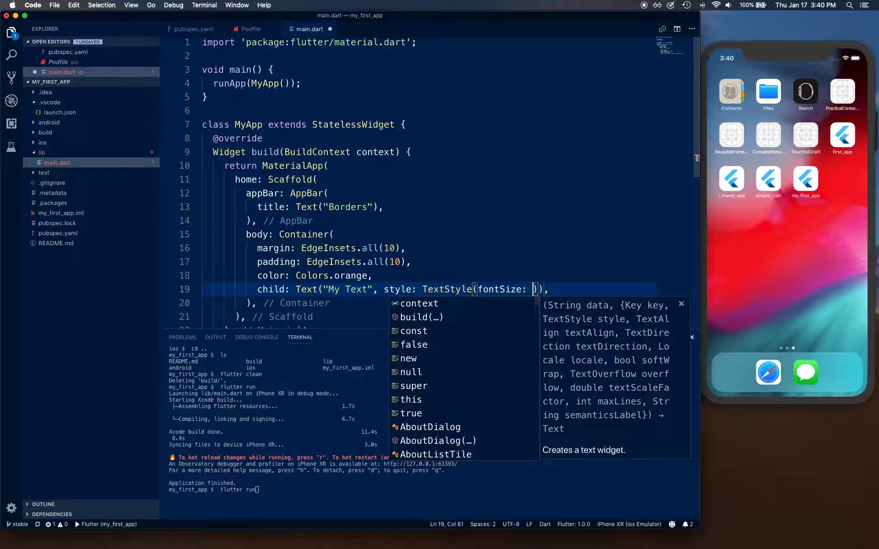
{"action": "type", "text": "20.0"}
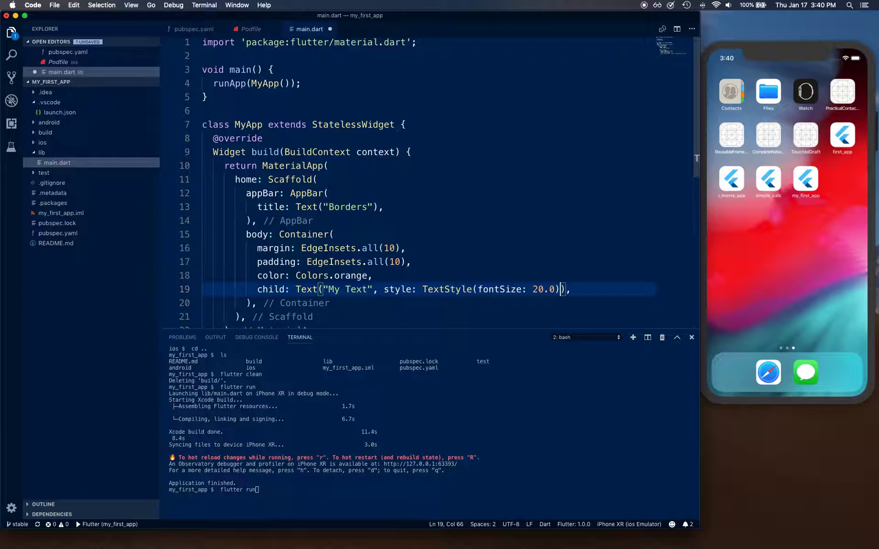
{"action": "type", "text": ", fo"}
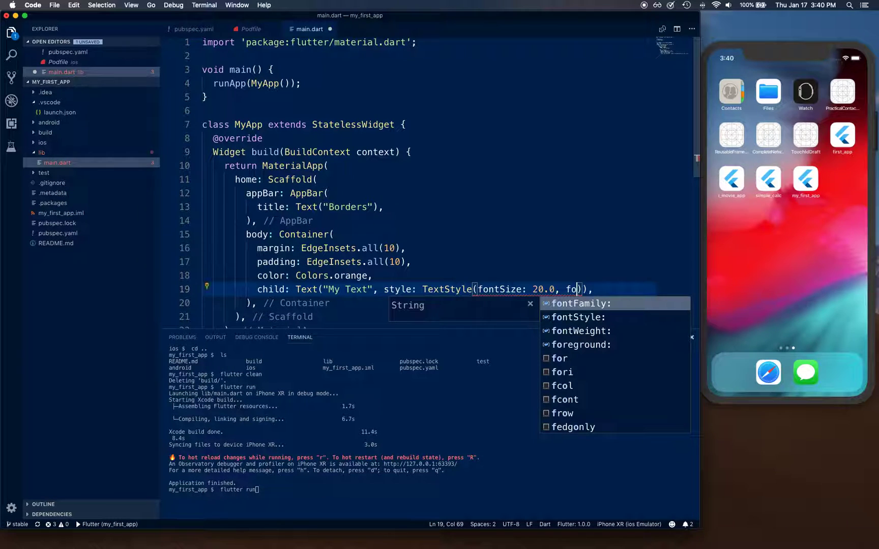
{"action": "left_click", "coordinate": [578, 317]}
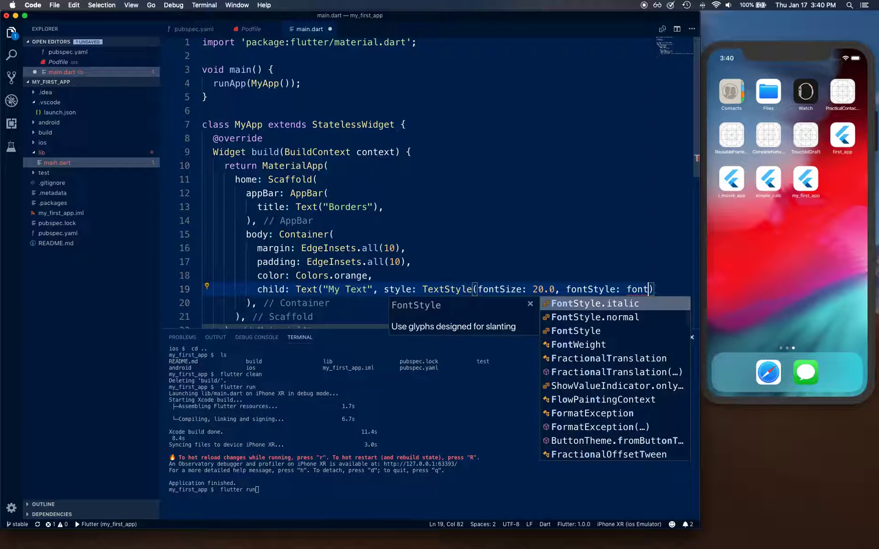
{"action": "left_click", "coordinate": [595, 303]}
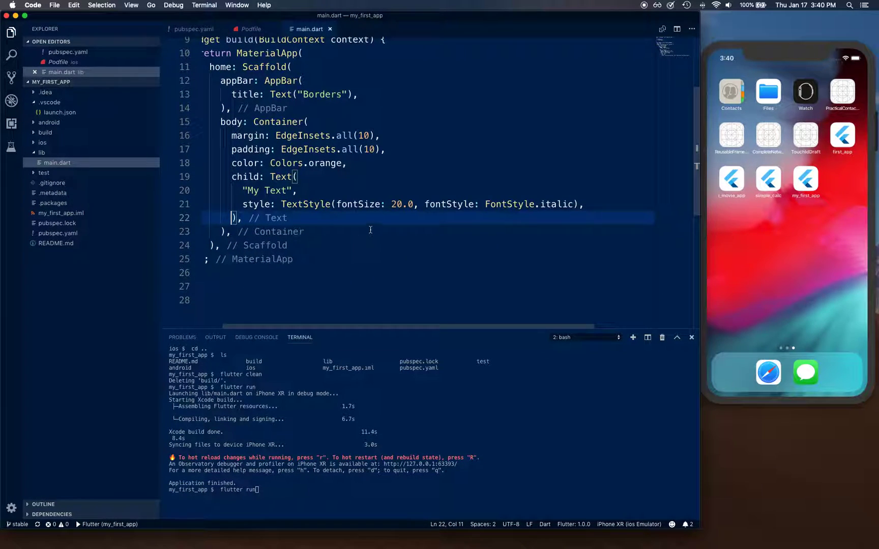
{"action": "left_click", "coordinate": [280, 204]}
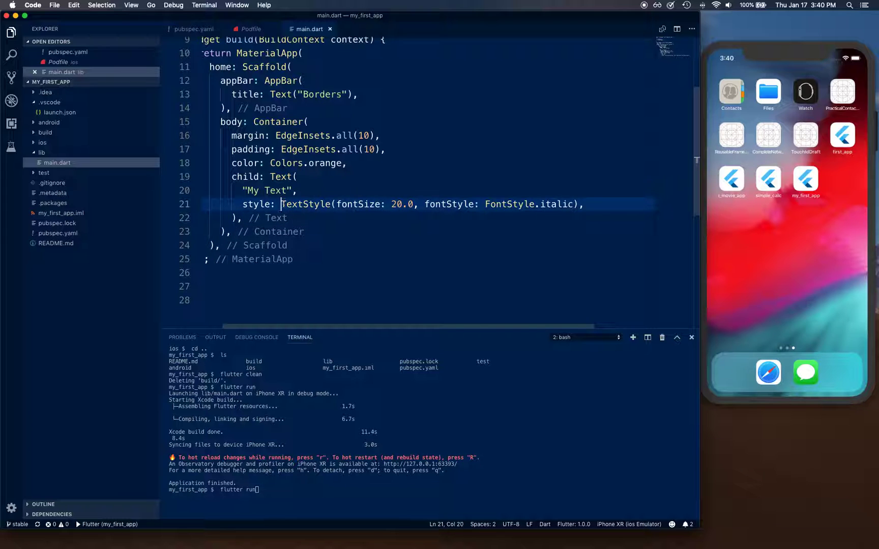
{"action": "key", "text": "Enter"}
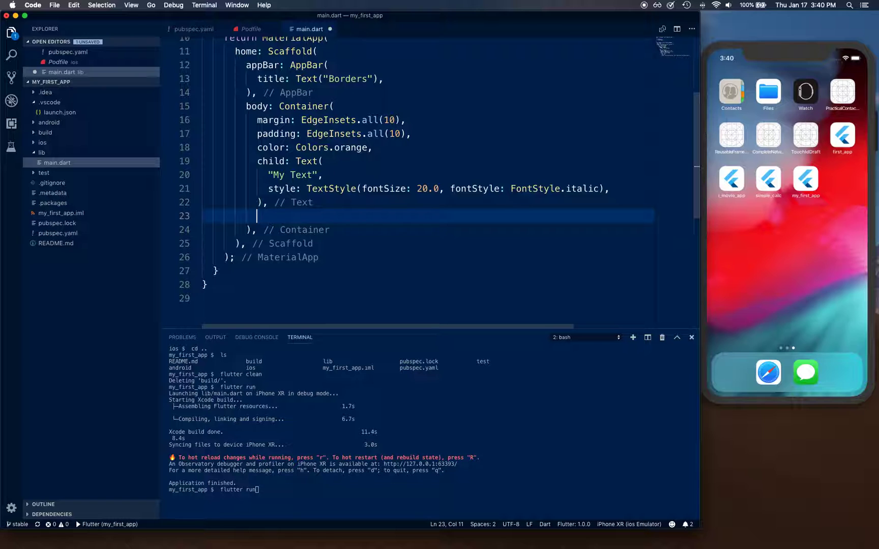
Add a decoration: BoxDecoration with border: Border.all() to the Container
{"action": "type", "text": "decoration: ,"}
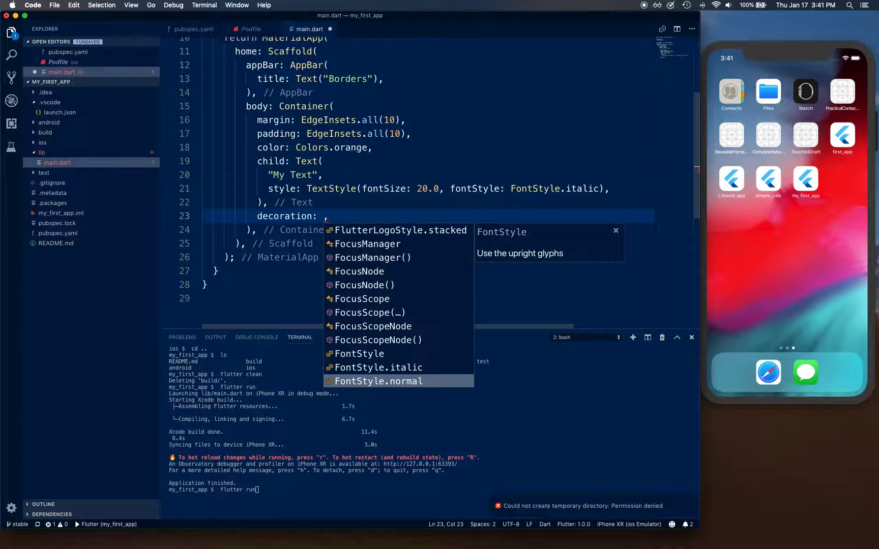
{"action": "type", "text": "box"}
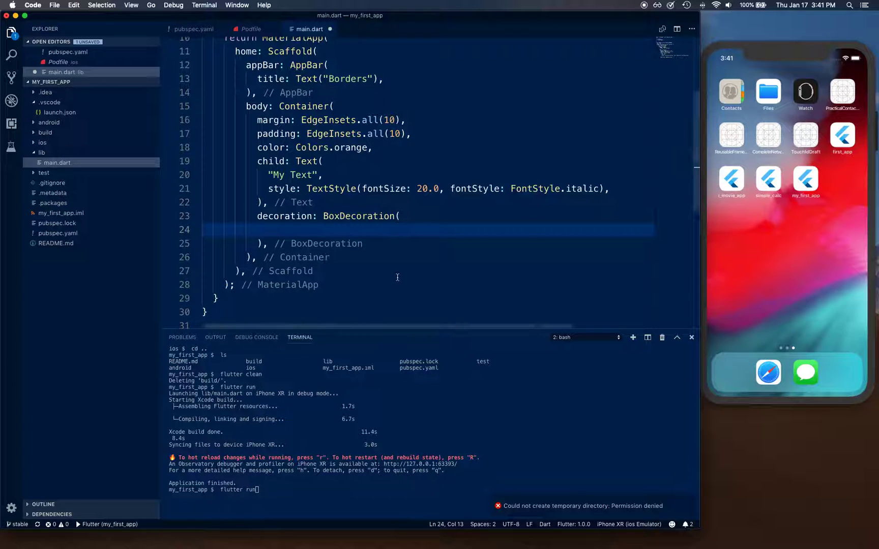
{"action": "type", "text": "border:"}
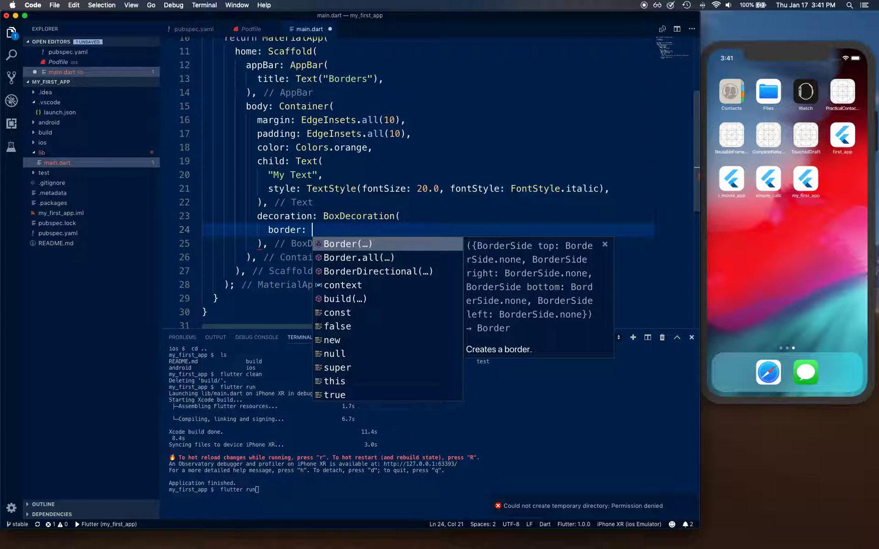
{"action": "type", "text": "bo"}
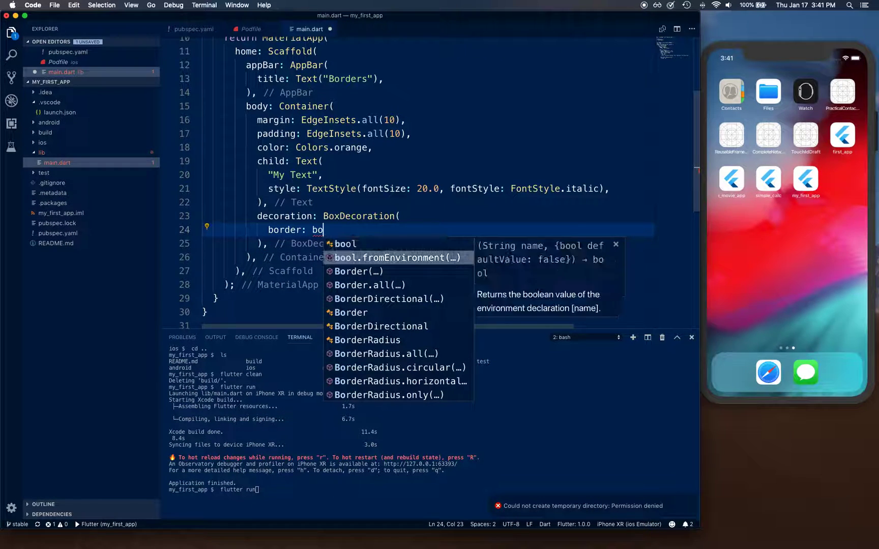
{"action": "left_click", "coordinate": [364, 285]}
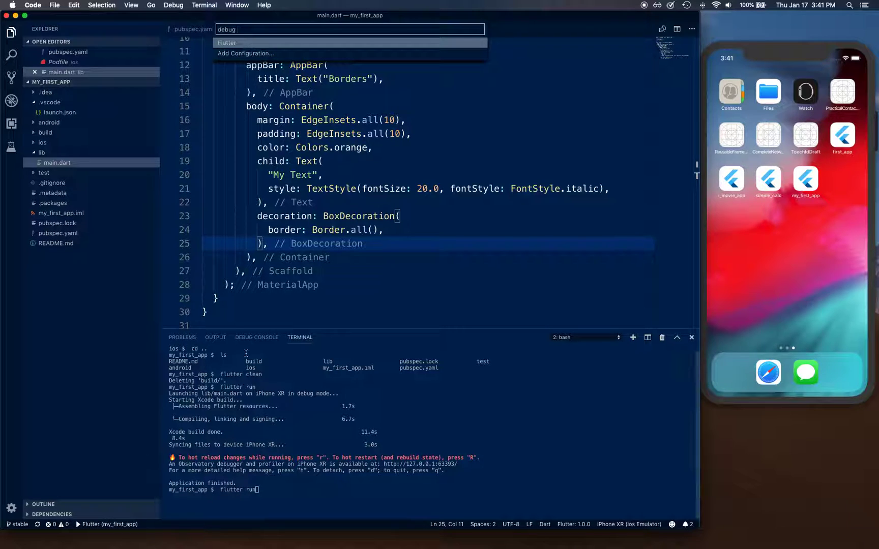
Launch the Flutter app under the debugger on the iOS simulator
{"action": "left_click", "coordinate": [227, 43]}
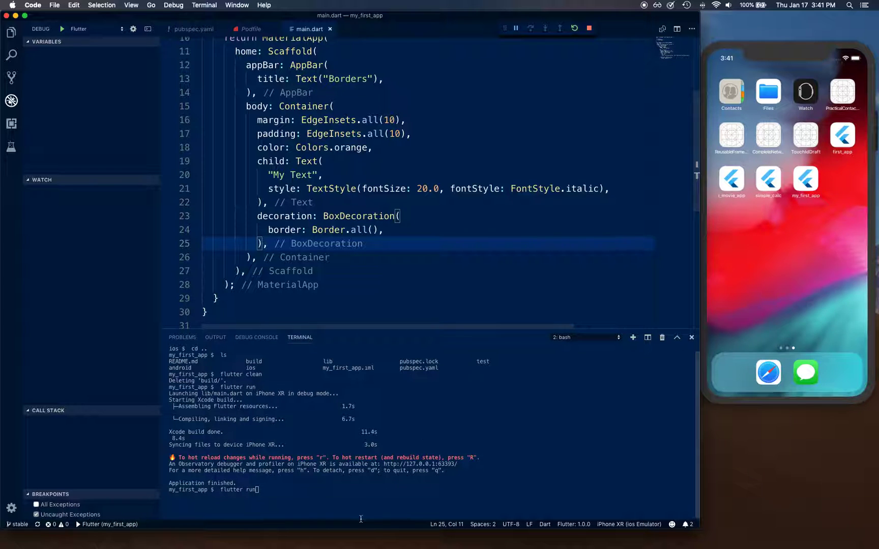
{"action": "left_click", "coordinate": [257, 337]}
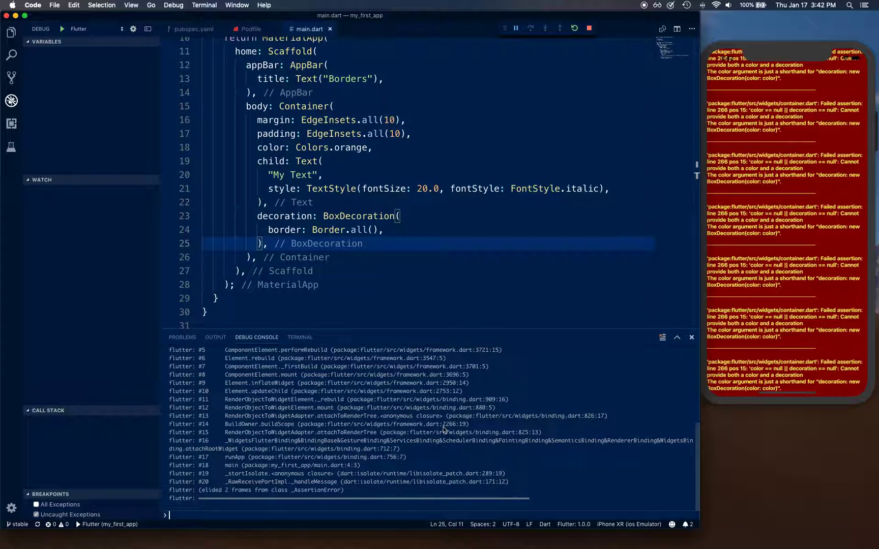
{"action": "mouse_move", "coordinate": [784, 140]}
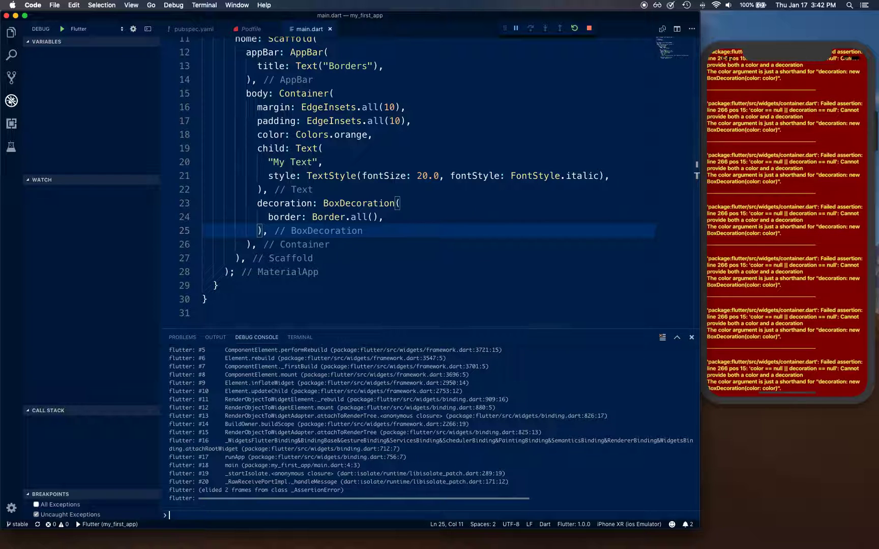
Comment out the Container's color: Colors.orange line to fix the color/decoration error
{"action": "left_click", "coordinate": [341, 204]}
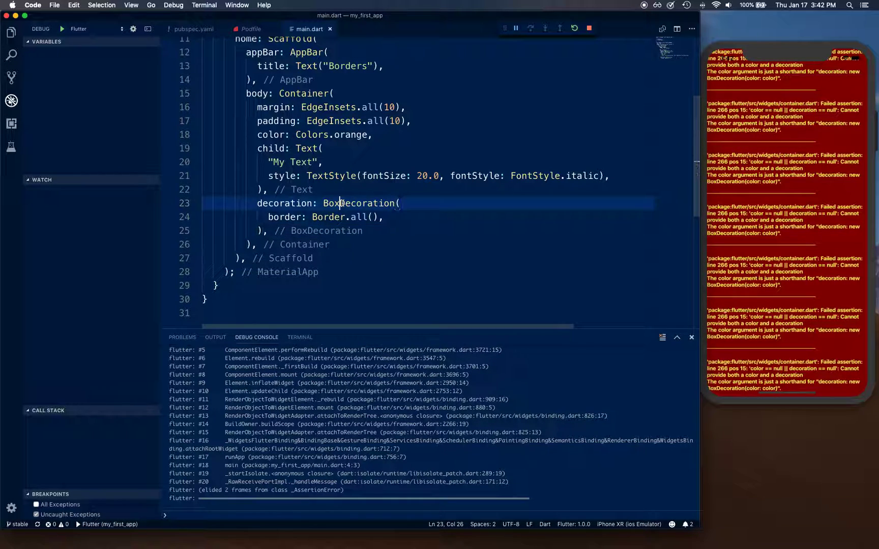
{"action": "scroll", "scroll_direction": "down", "scroll_amount": 3}
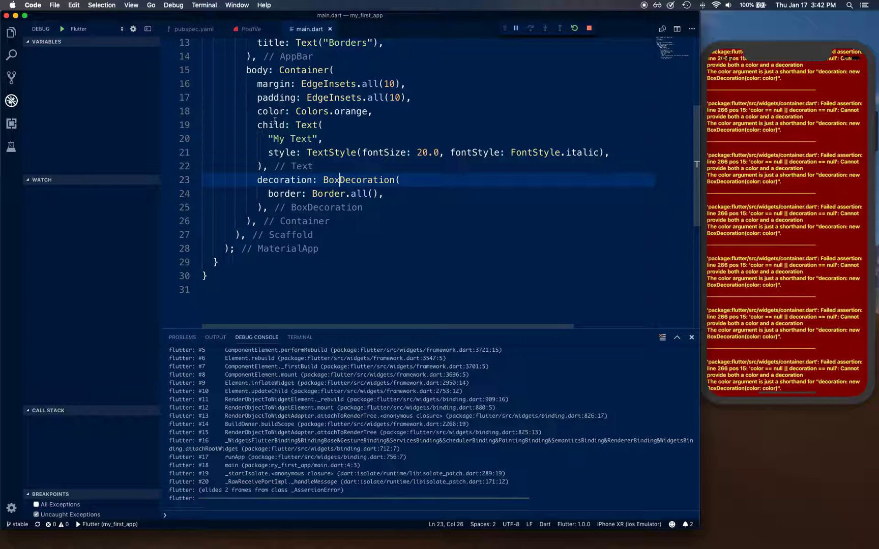
{"action": "key", "text": "cmd+/"}
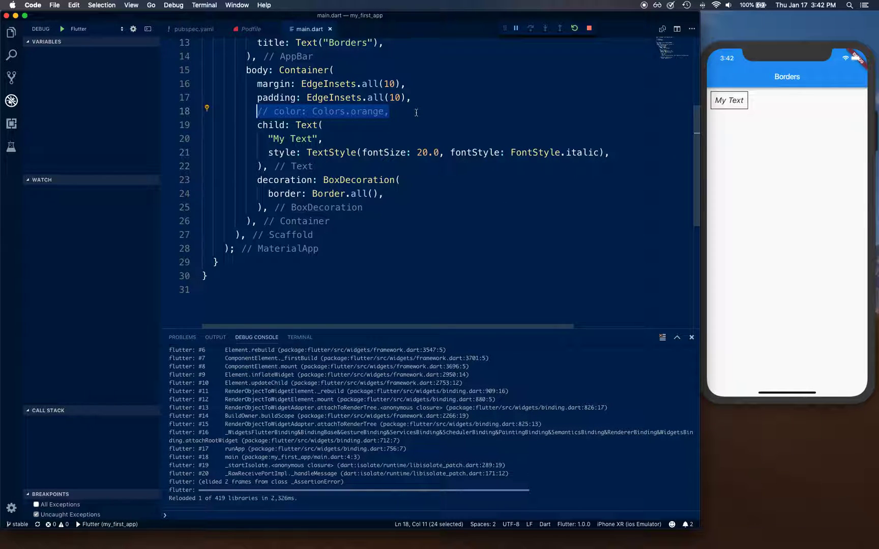
Delete the commented color line and add color: Colors.orange inside the BoxDecoration
{"action": "key", "text": "Delete"}
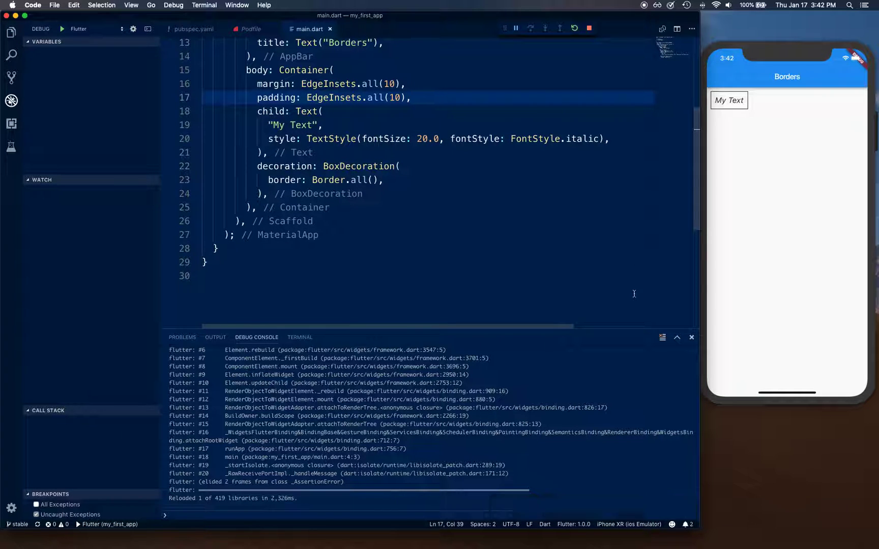
{"action": "type", "text": "n"}
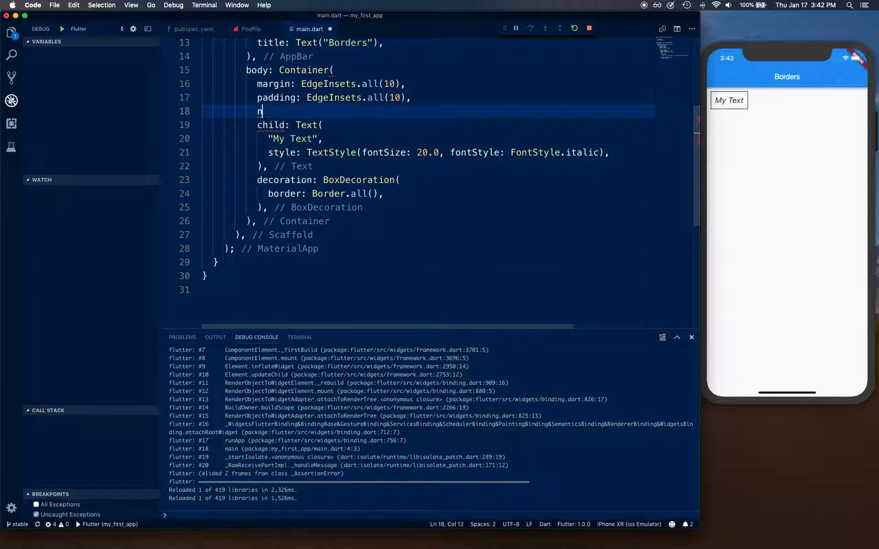
{"action": "key", "text": "Backspace"}
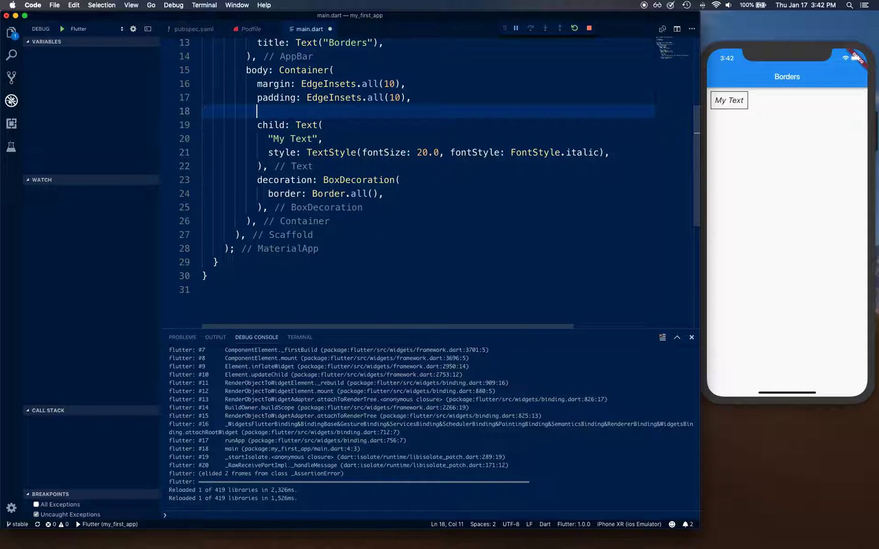
{"action": "type", "text": "color:"}
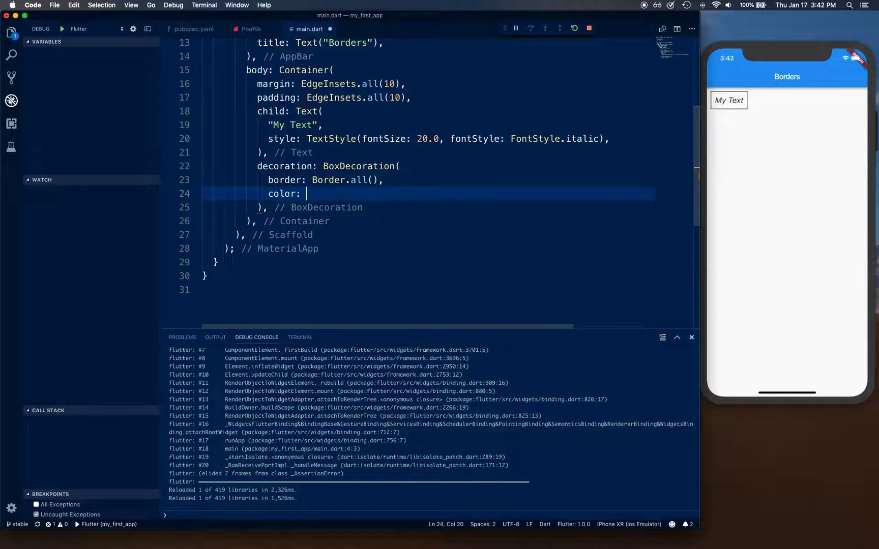
{"action": "type", "text": "col"}
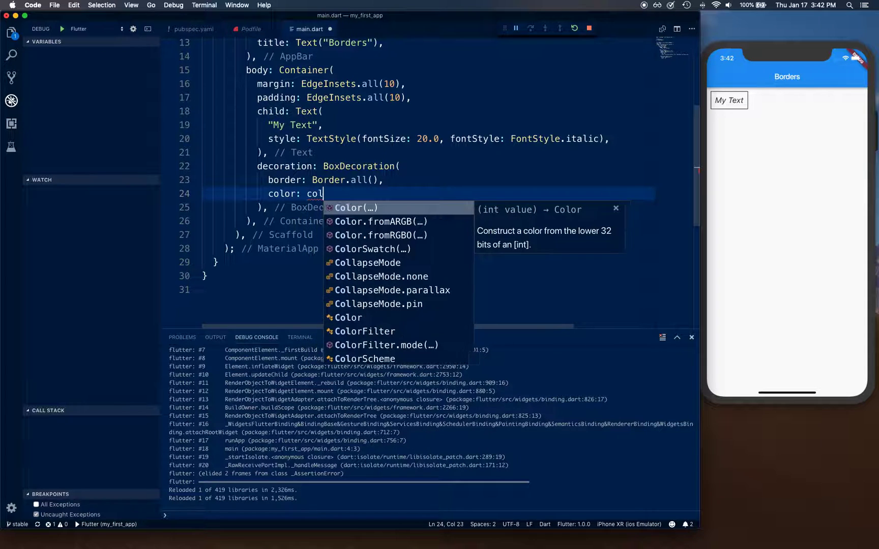
{"action": "type", "text": "or"}
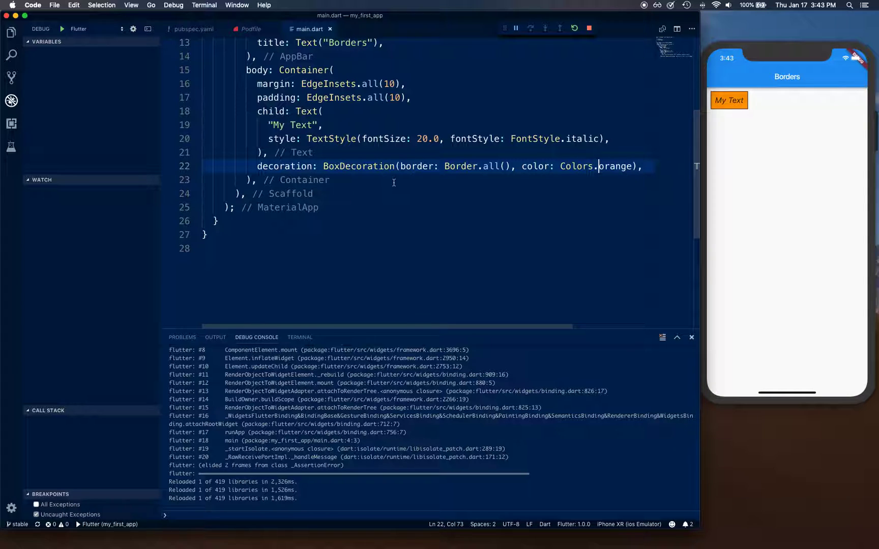
{"action": "mouse_move", "coordinate": [369, 194]}
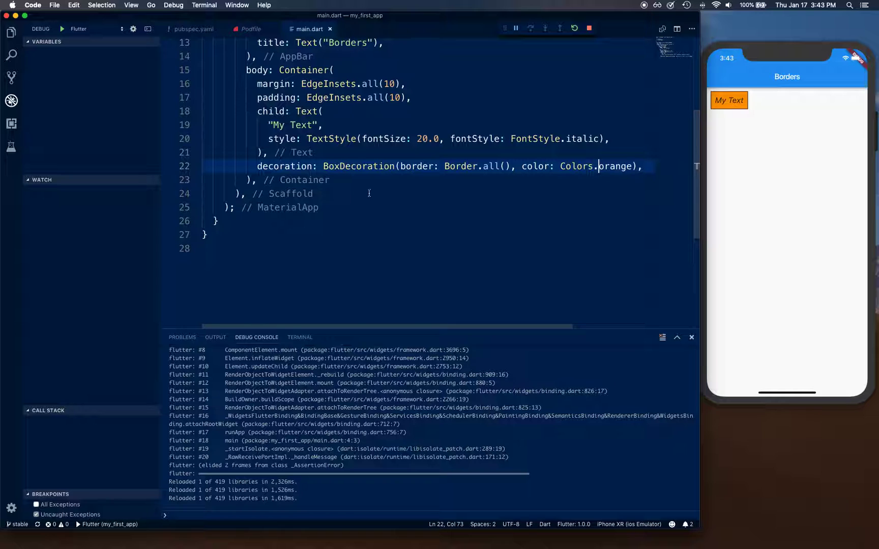
{"action": "mouse_move", "coordinate": [732, 121]}
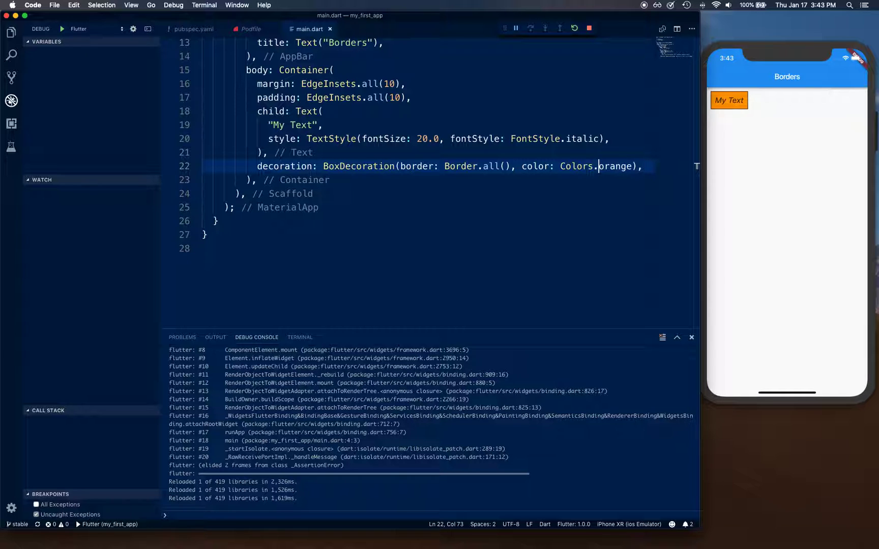
{"action": "mouse_move", "coordinate": [535, 242]}
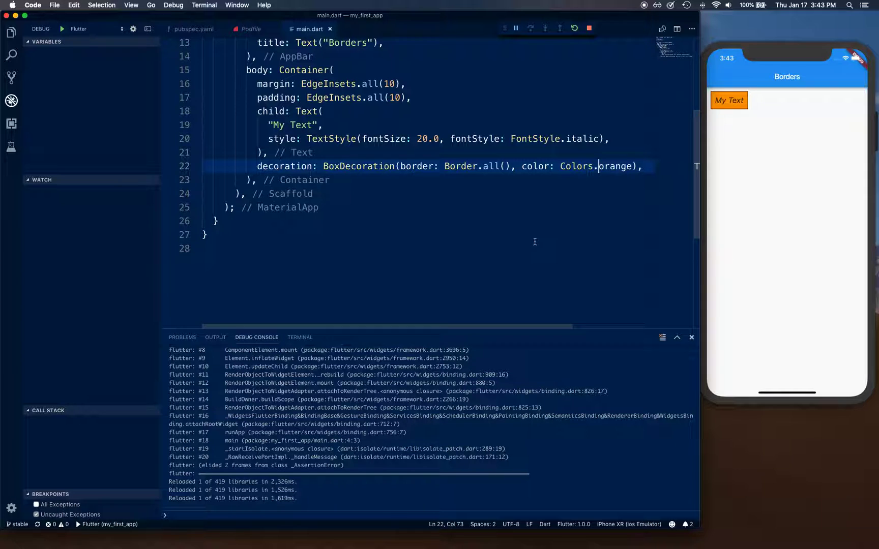
Give Border.all a width of 4 and color Colors.lightBlue
{"action": "left_click", "coordinate": [505, 167]}
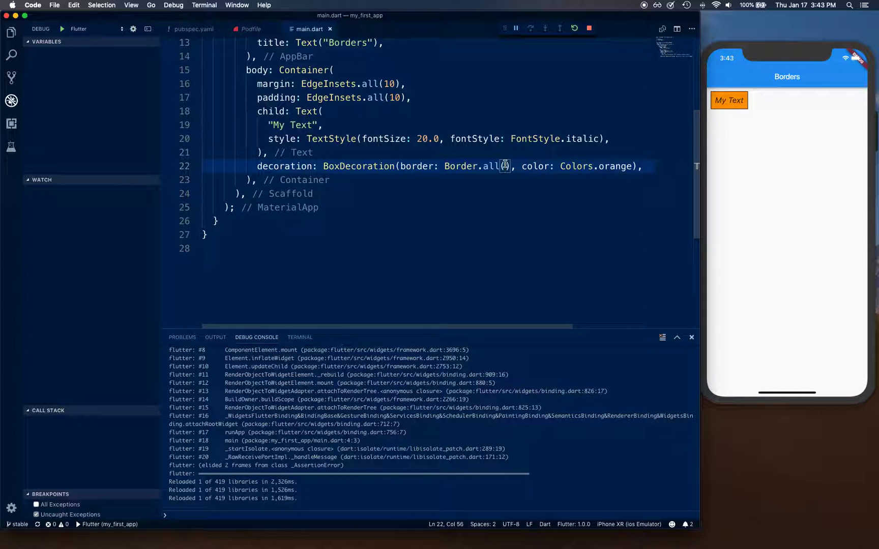
{"action": "type", "text": "width: 2"}
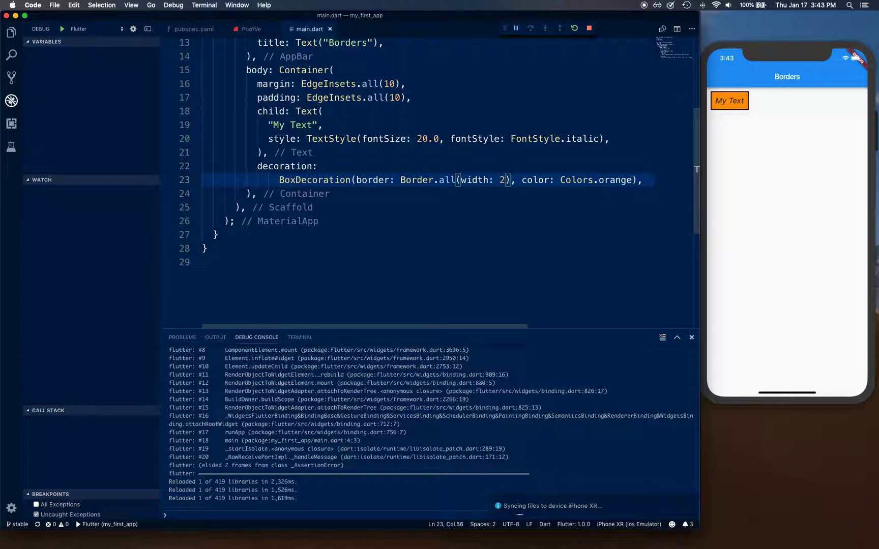
{"action": "type", "text": ","}
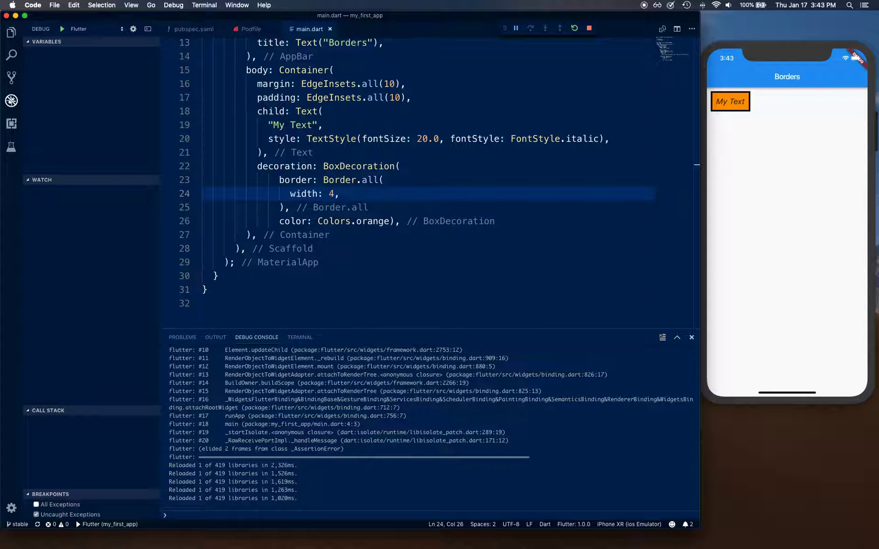
{"action": "type", "text": "c"}
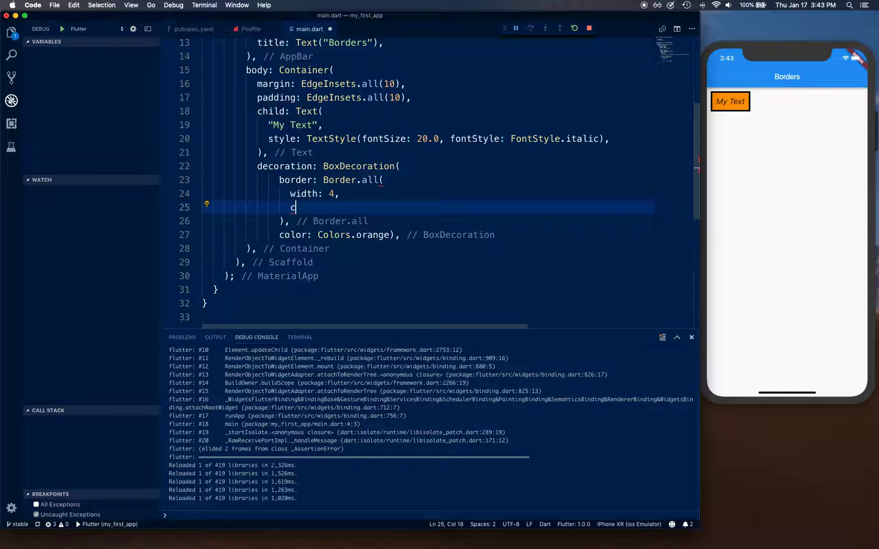
{"action": "type", "text": "olor:"}
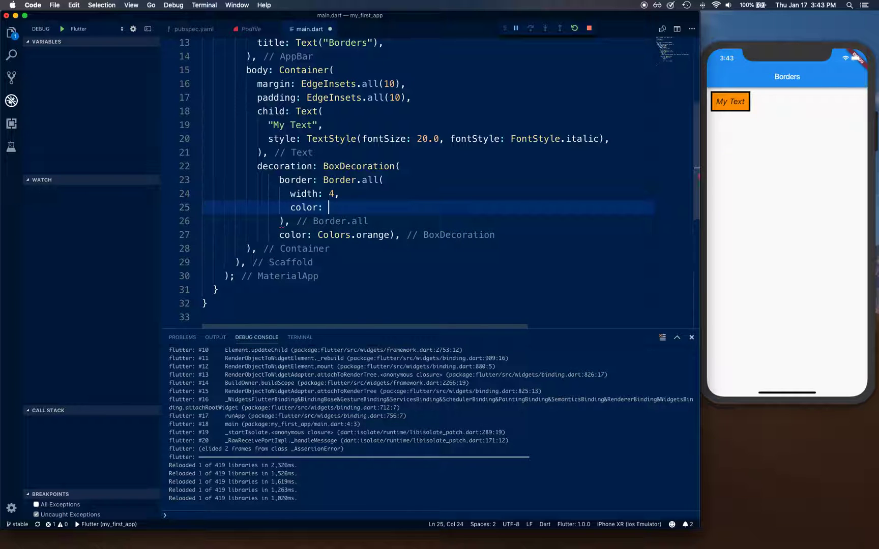
{"action": "type", "text": "colors.deep"}
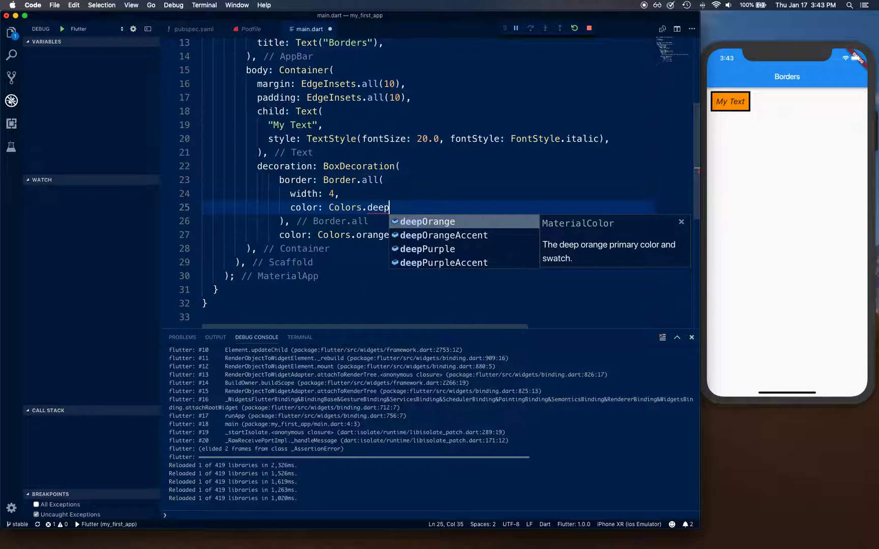
{"action": "left_click", "coordinate": [427, 221]}
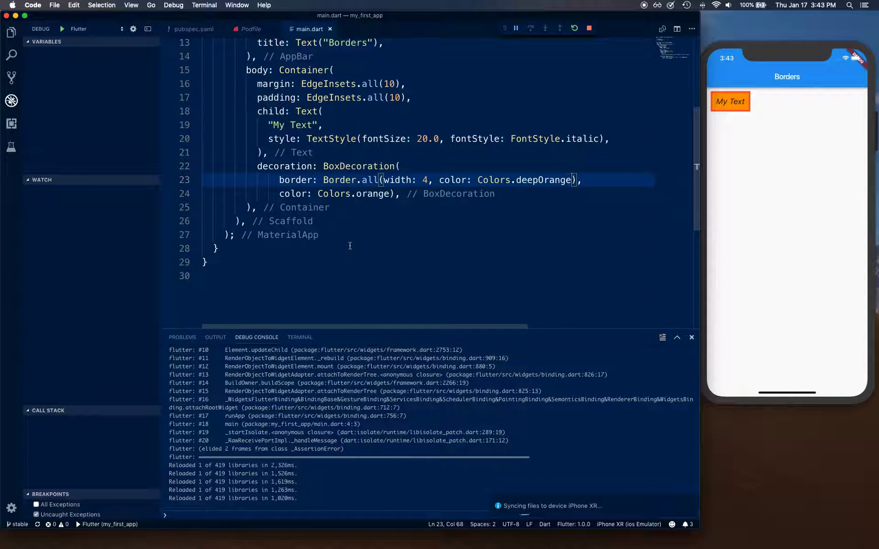
{"action": "type", "text": ","}
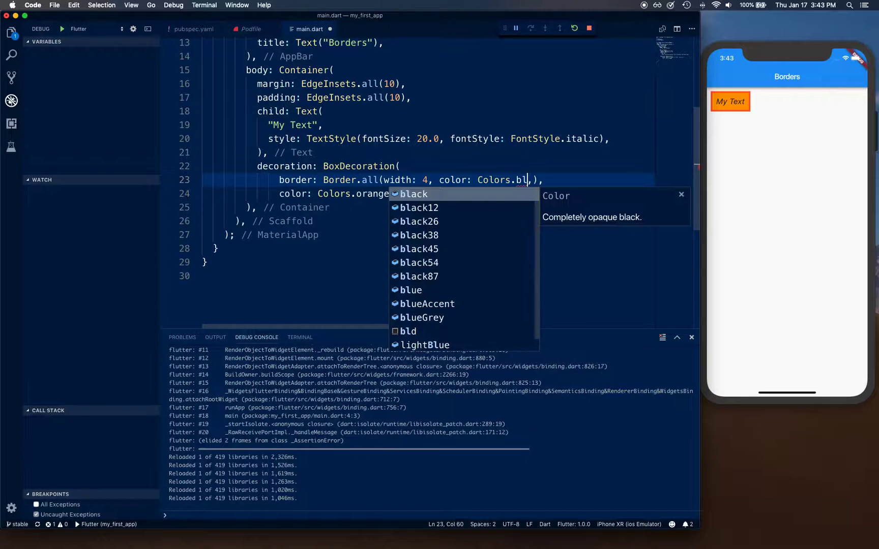
{"action": "type", "text": "u"}
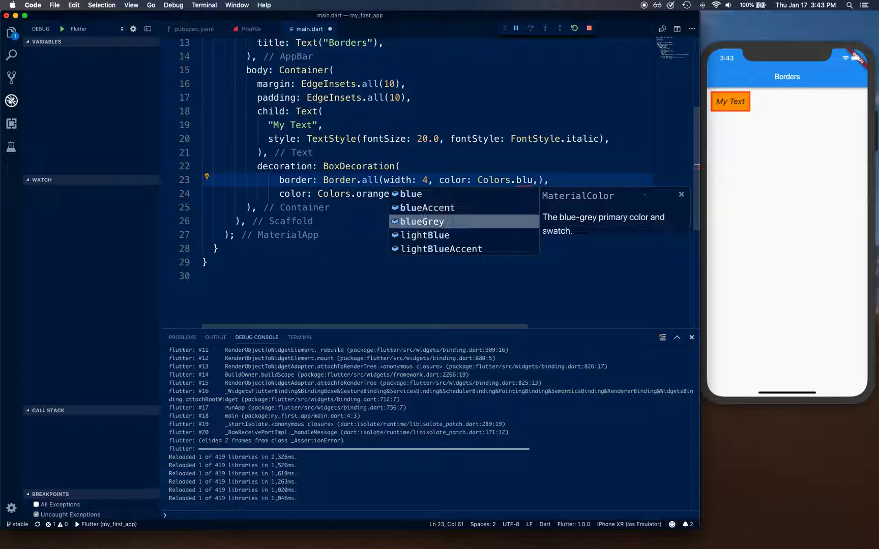
{"action": "left_click", "coordinate": [425, 235]}
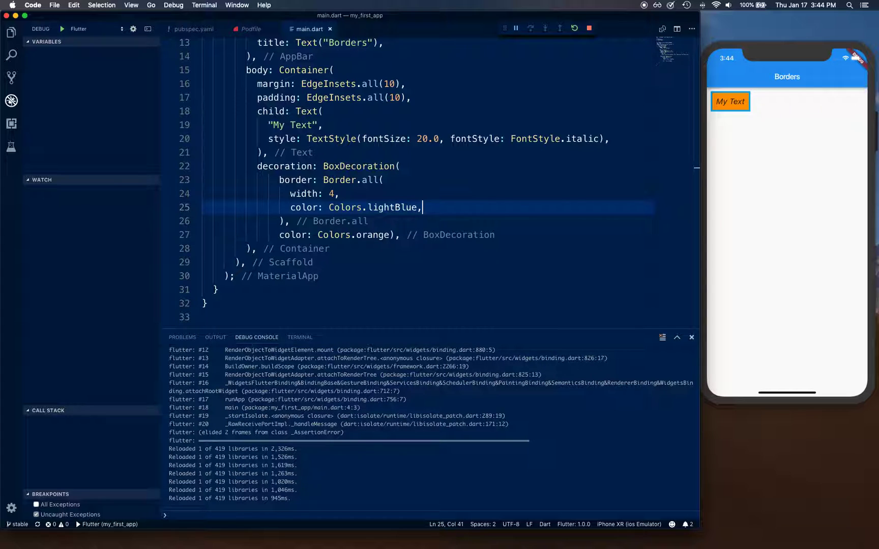
{"action": "key", "text": "Enter"}
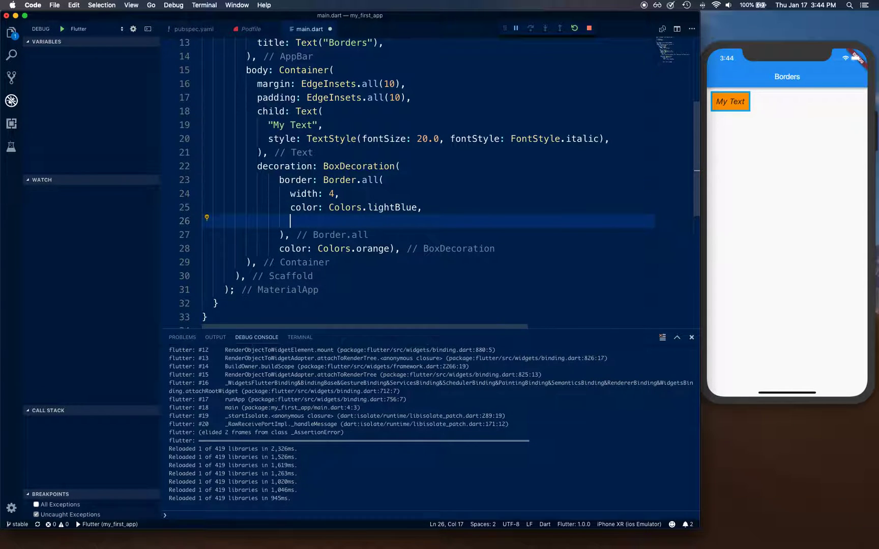
{"action": "mouse_move", "coordinate": [368, 179]}
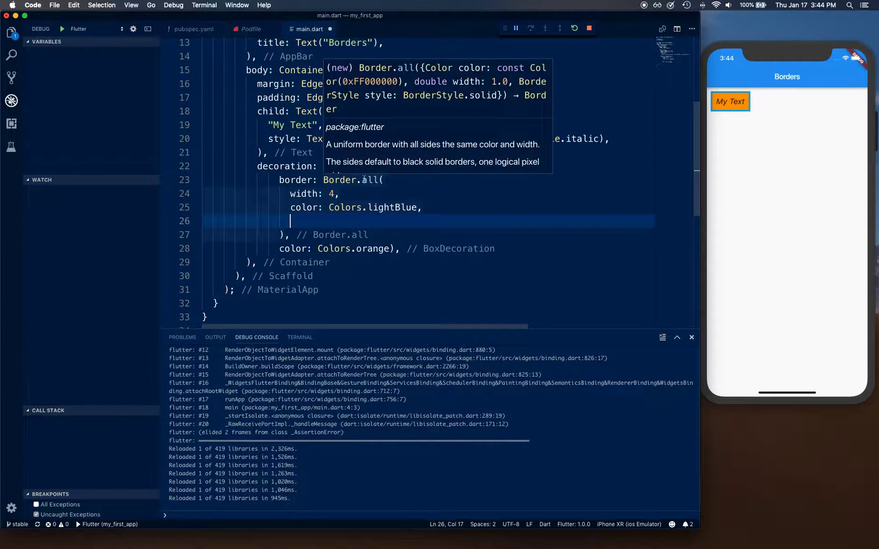
{"action": "mouse_move", "coordinate": [354, 170]}
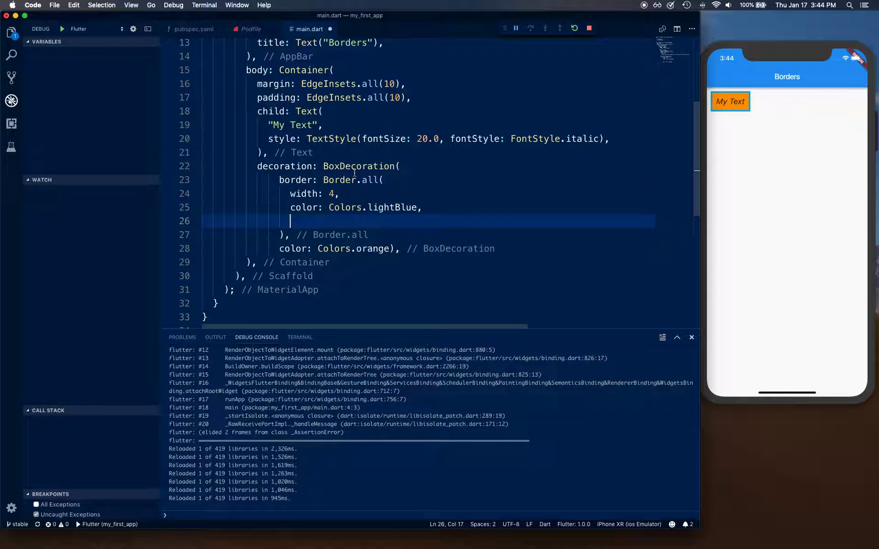
{"action": "mouse_move", "coordinate": [359, 166]}
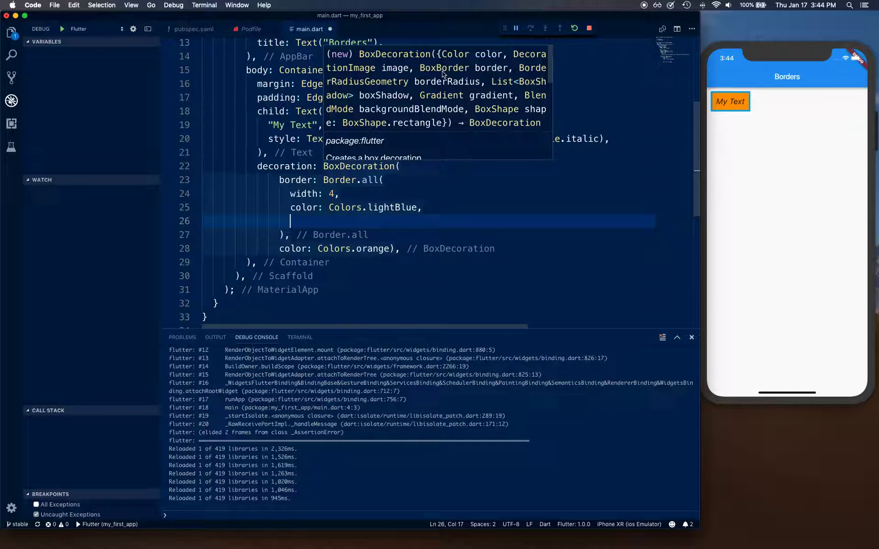
{"action": "mouse_move", "coordinate": [496, 72]}
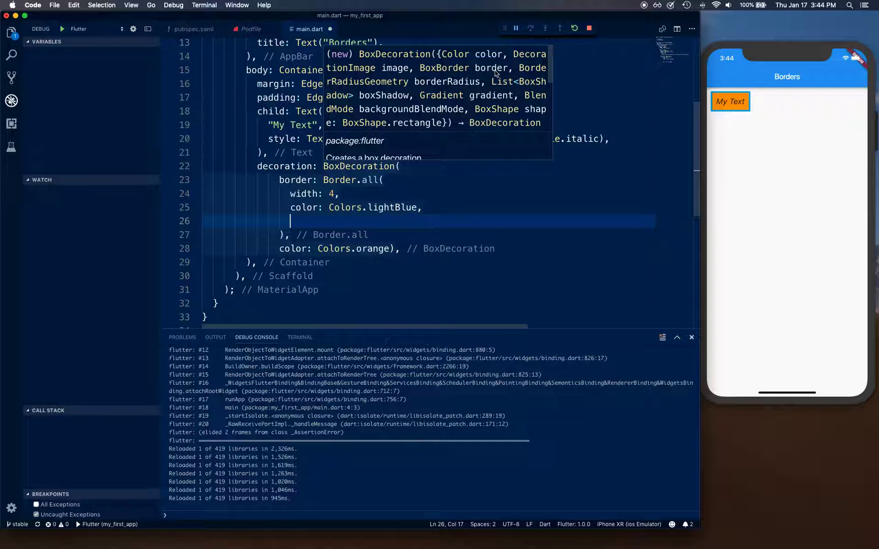
{"action": "mouse_move", "coordinate": [416, 99]}
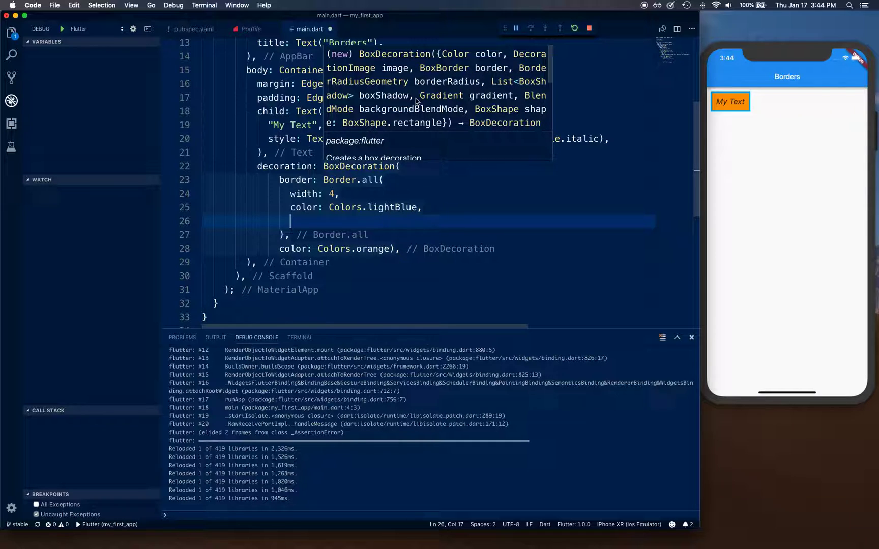
{"action": "mouse_move", "coordinate": [448, 107]}
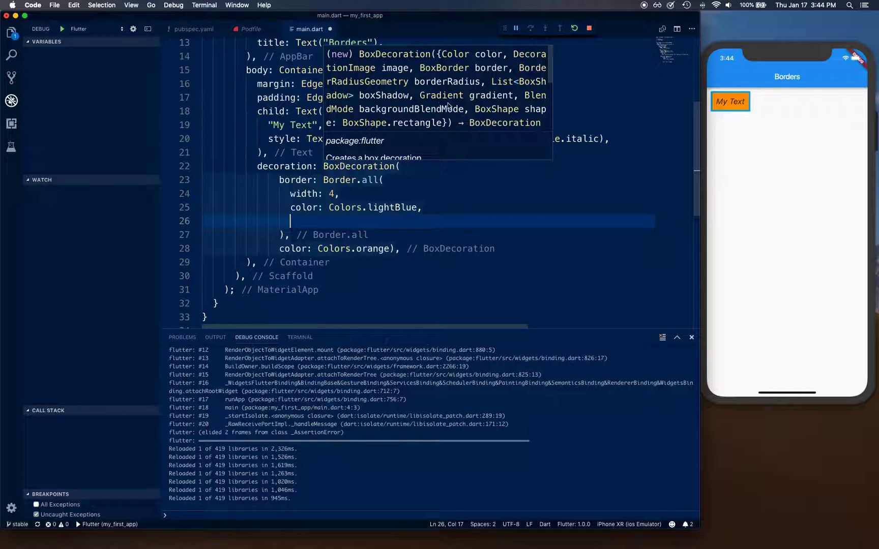
{"action": "mouse_move", "coordinate": [472, 136]}
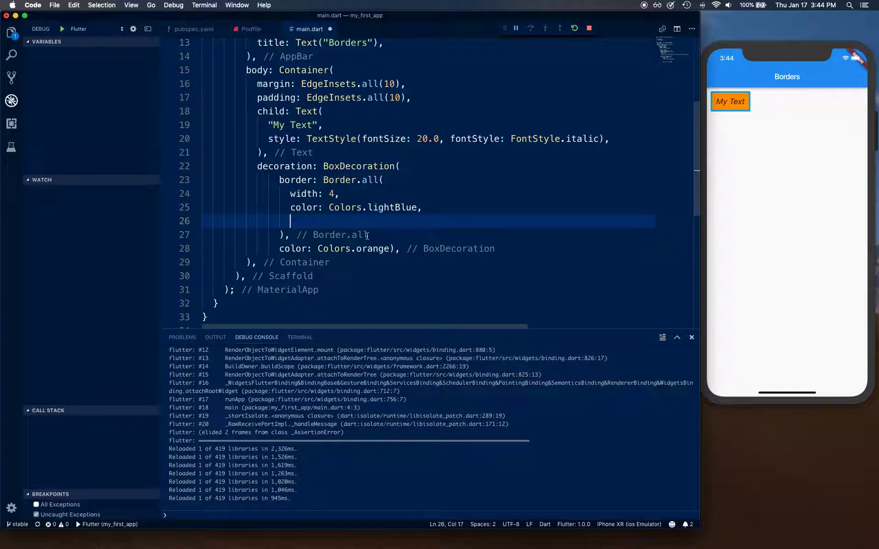
{"action": "mouse_move", "coordinate": [388, 268]}
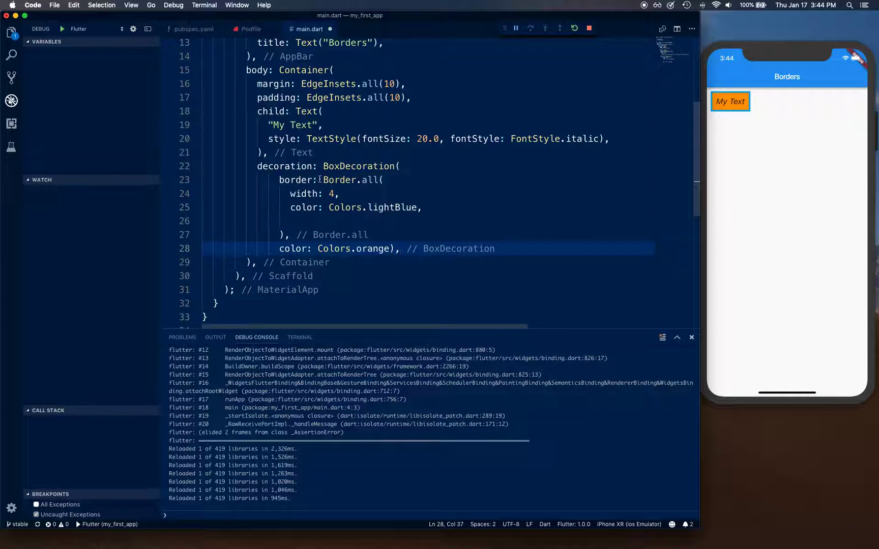
Replace the Border.all definition with a Border using a left BorderSide
{"action": "left_click_drag", "start_coordinate": [318, 180], "coordinate": [399, 249]}
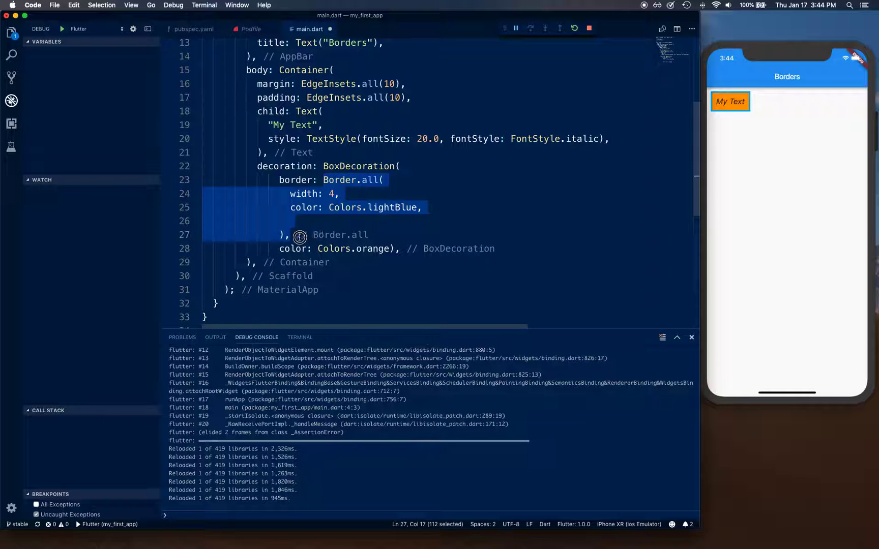
{"action": "type", "text": "border: bo,"}
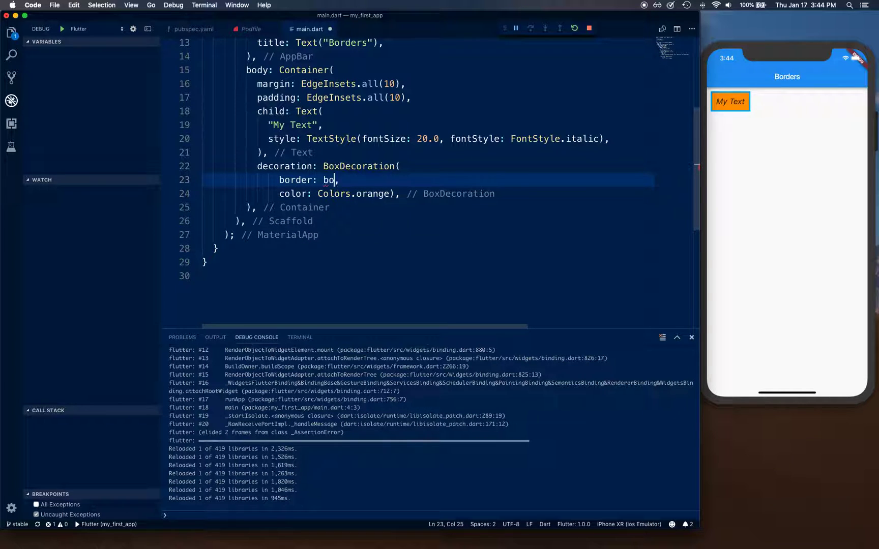
{"action": "type", "text": "Border"}
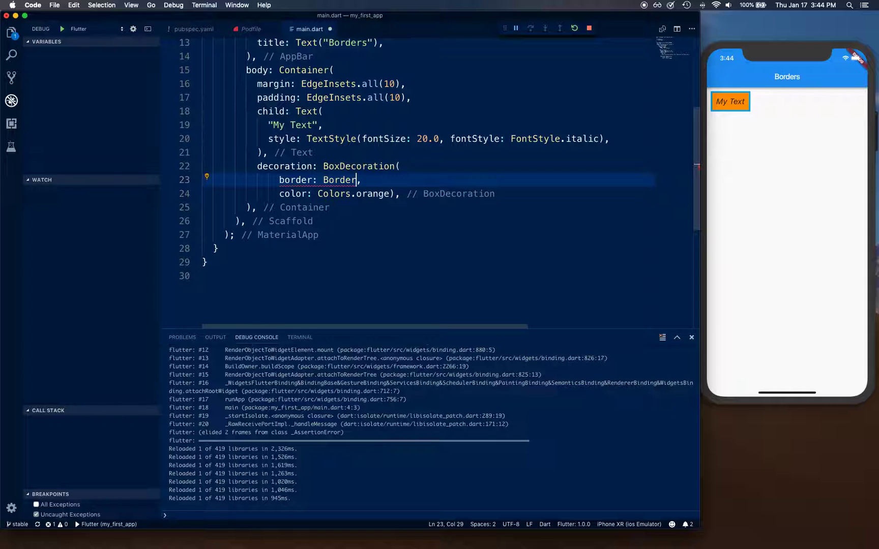
{"action": "type", "text": "."}
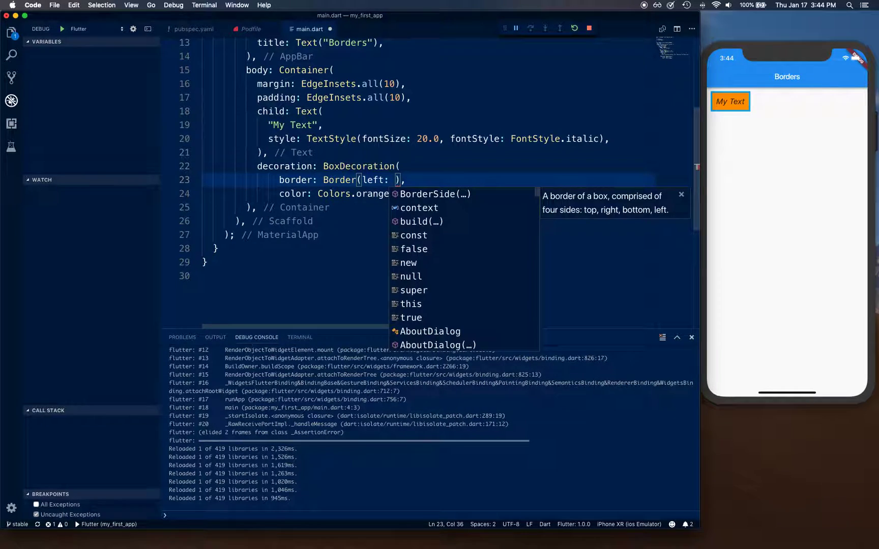
{"action": "type", "text": "b"}
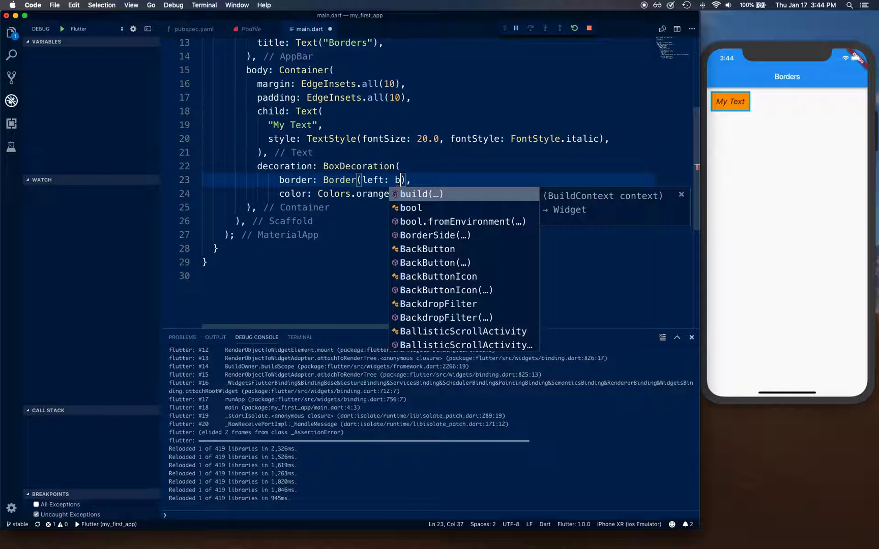
{"action": "type", "text": "orders"}
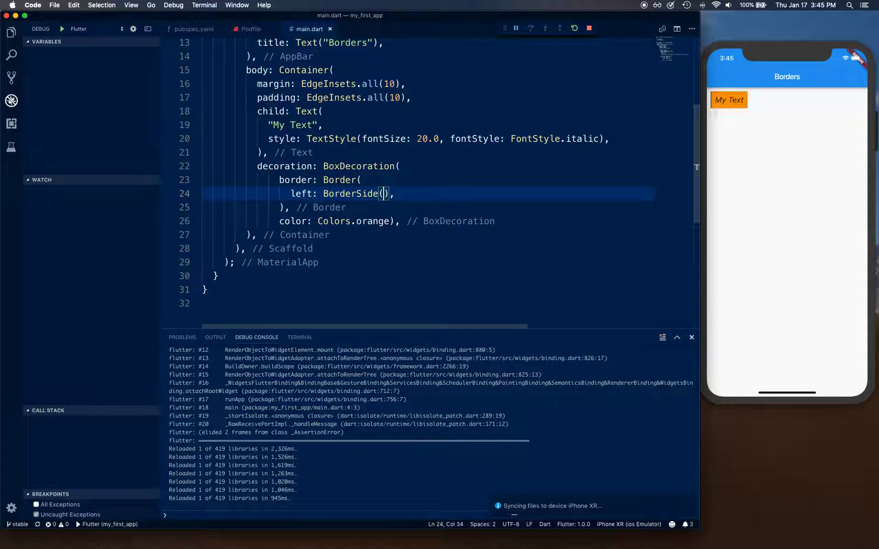
Set the left BorderSide to Colors.deepOrange with width 10
{"action": "type", "text": "color:"}
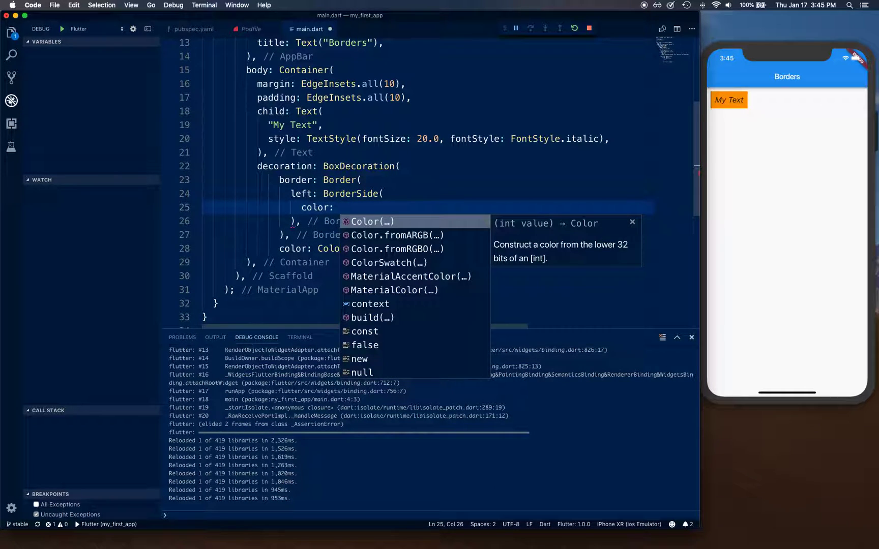
{"action": "type", "text": "colors.deepOrange"}
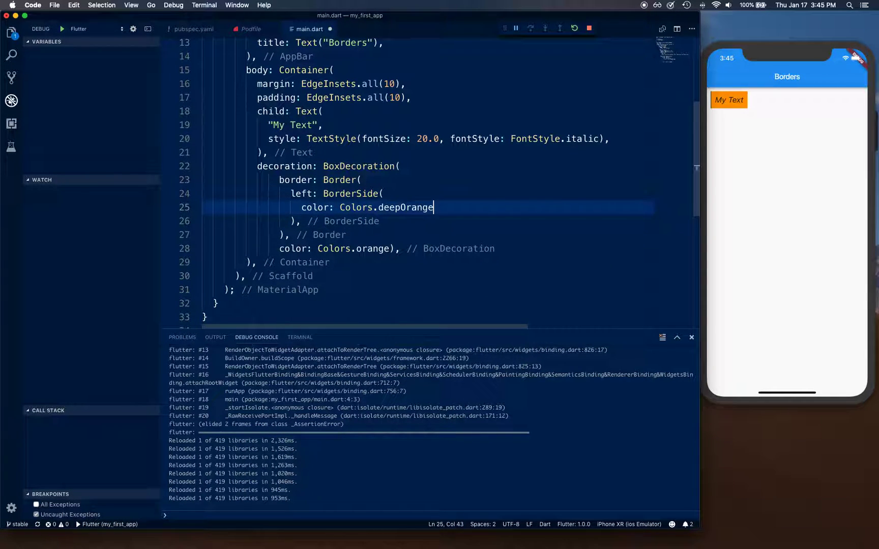
{"action": "key", "text": "Enter"}
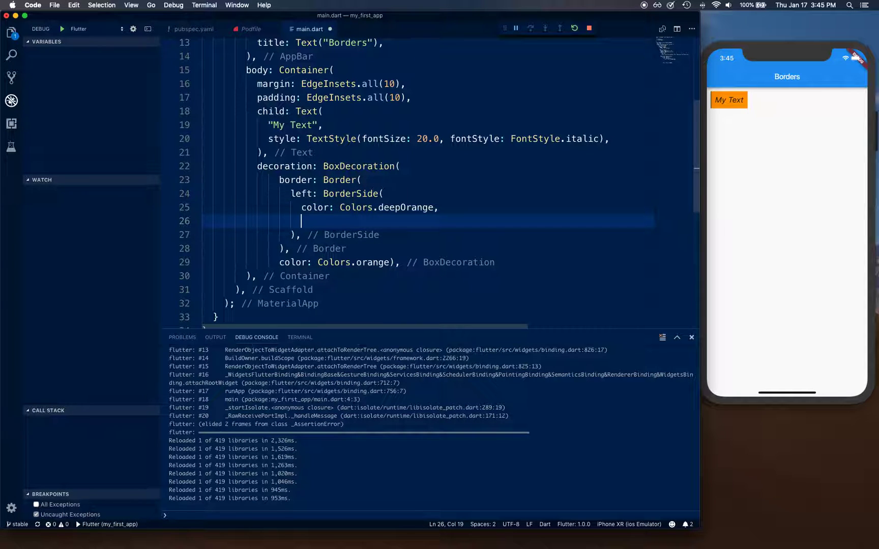
{"action": "type", "text": "width: 3)"}
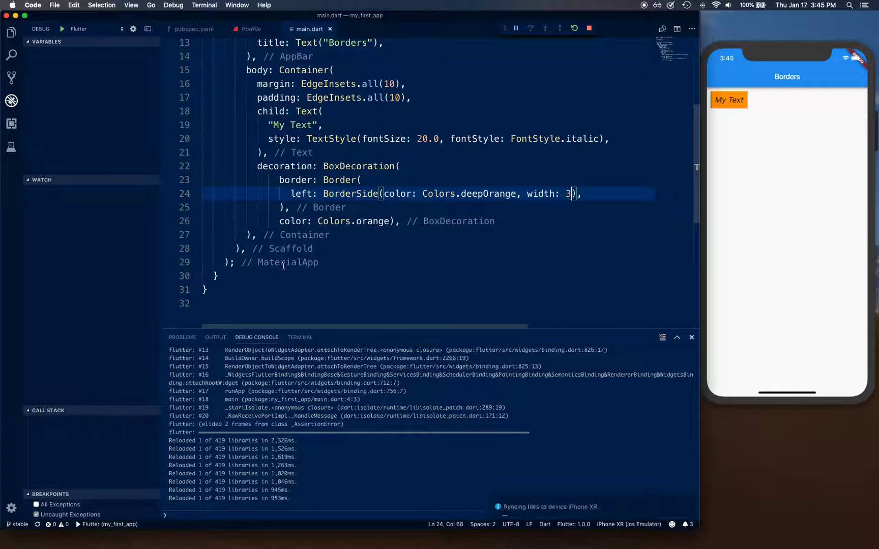
{"action": "type", "text": ","}
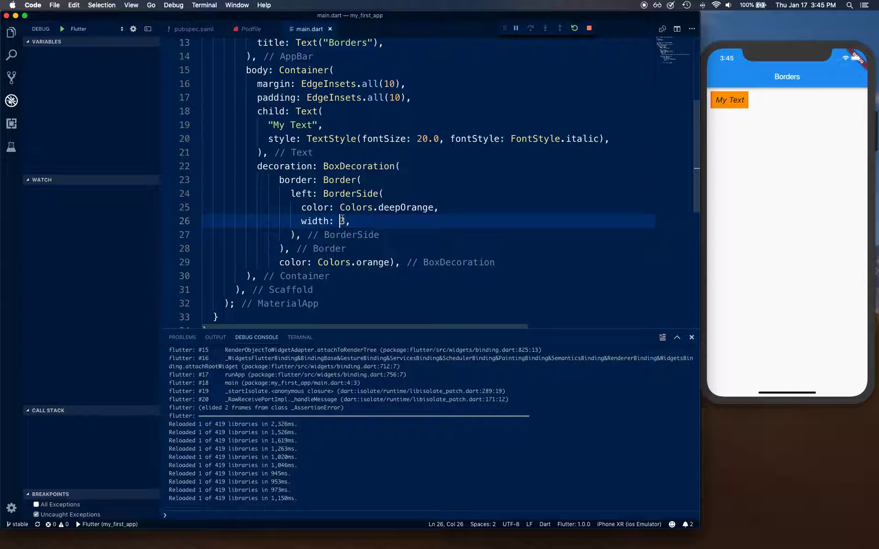
{"action": "type", "text": "10"}
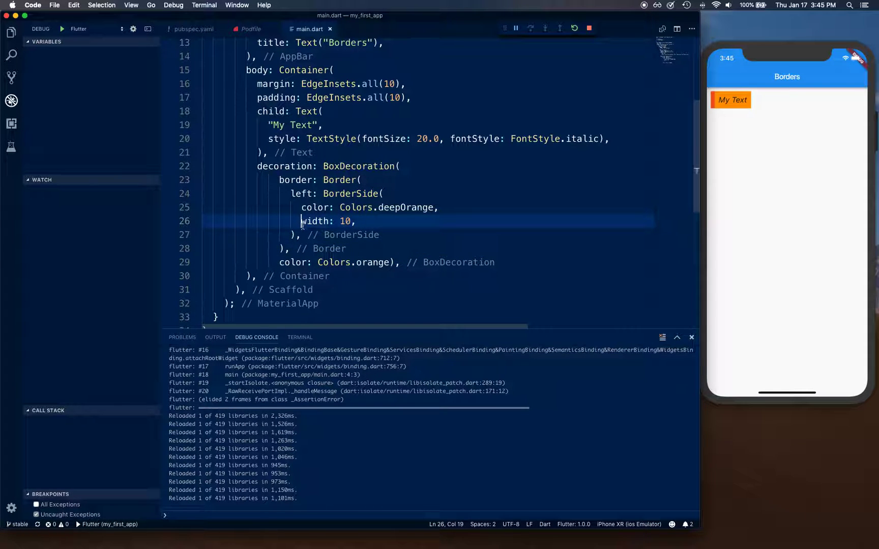
{"action": "type", "text": "top"}
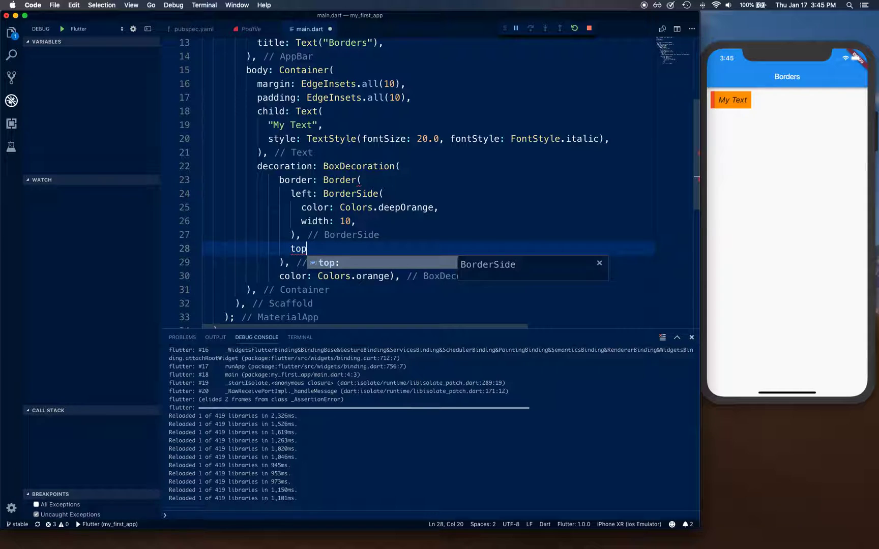
Add a lightBlue top BorderSide of width 10, keeping the left side deepOrange
{"action": "type", "text": ": BorderSide("}
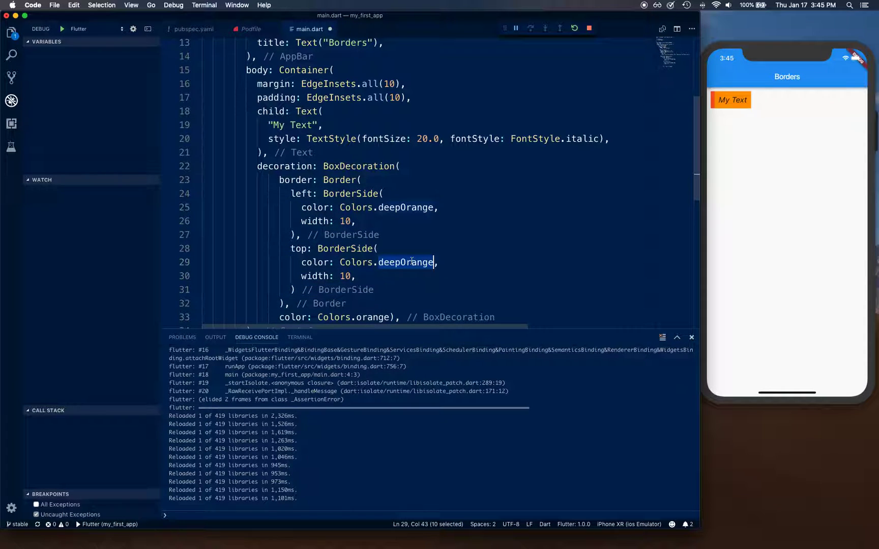
{"action": "type", "text": "lightBlue"}
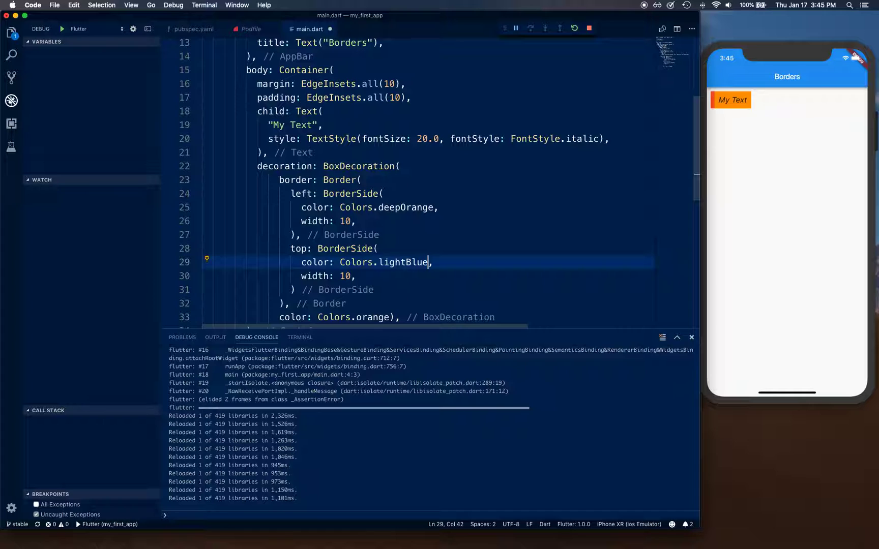
{"action": "type", "text": ")"}
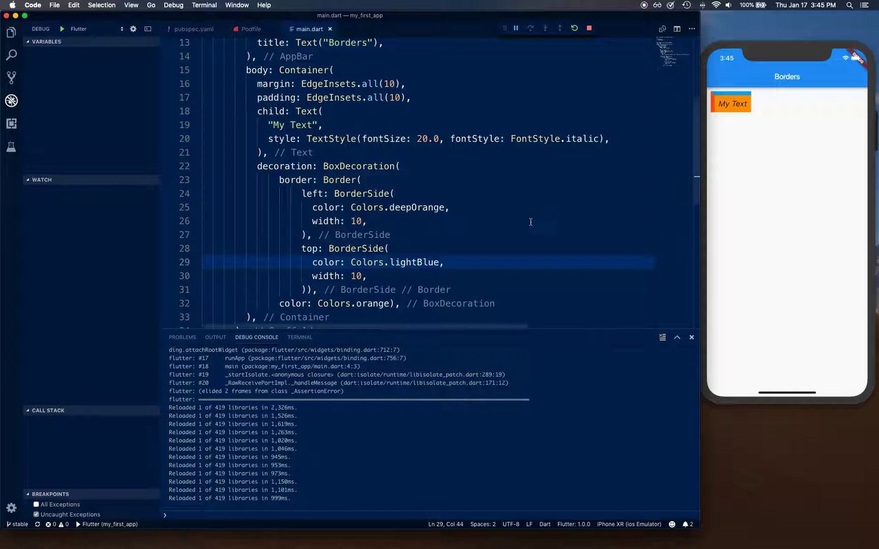
{"action": "double_click", "coordinate": [417, 208]}
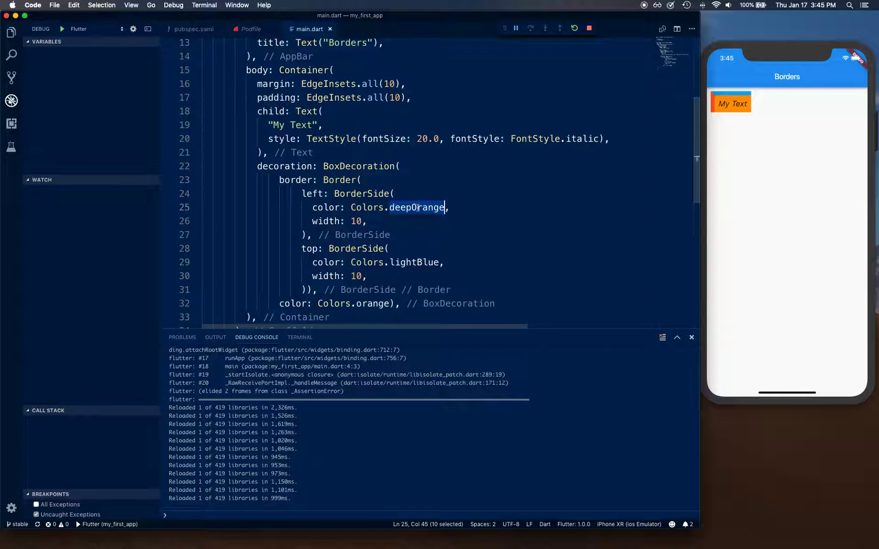
{"action": "type", "text": "deepOrange"}
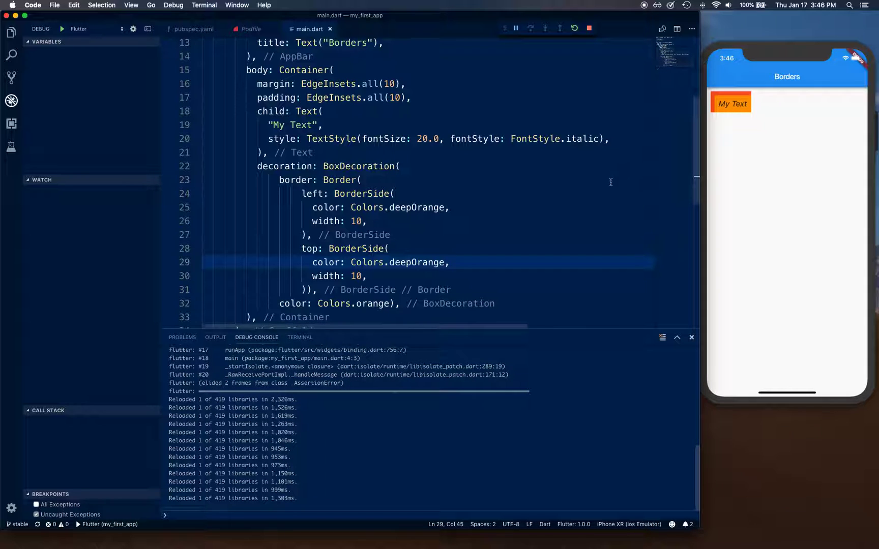
{"action": "double_click", "coordinate": [418, 262]}
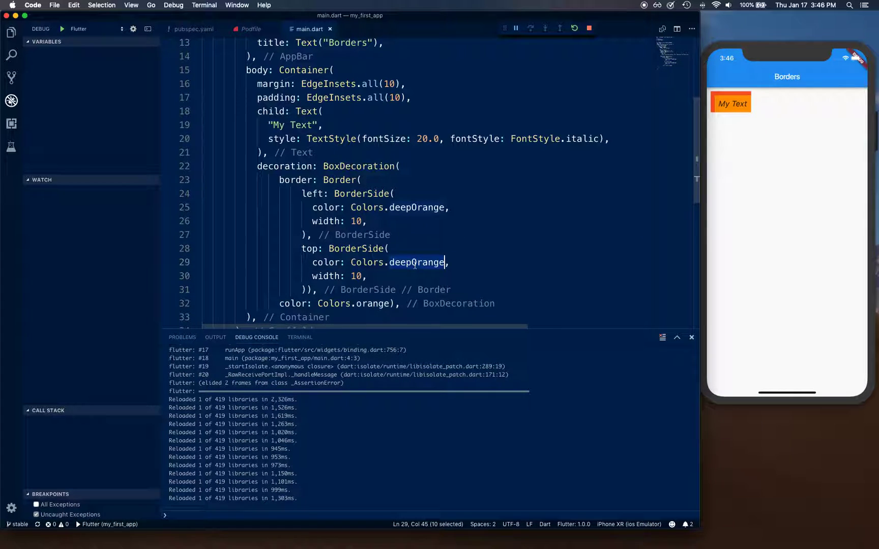
{"action": "type", "text": "lightBlue"}
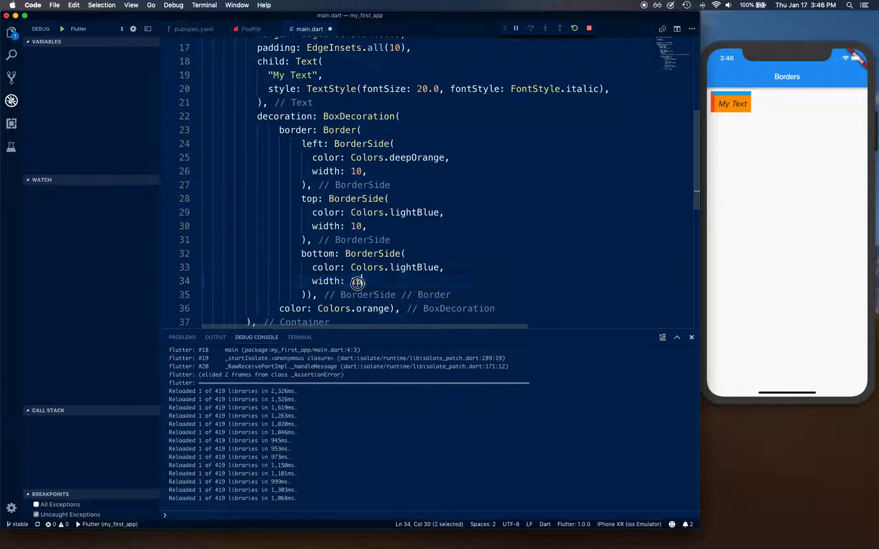
Finish the bottom BorderSide width of 2 and add a right: BorderSide from autocomplete
{"action": "type", "text": "2"}
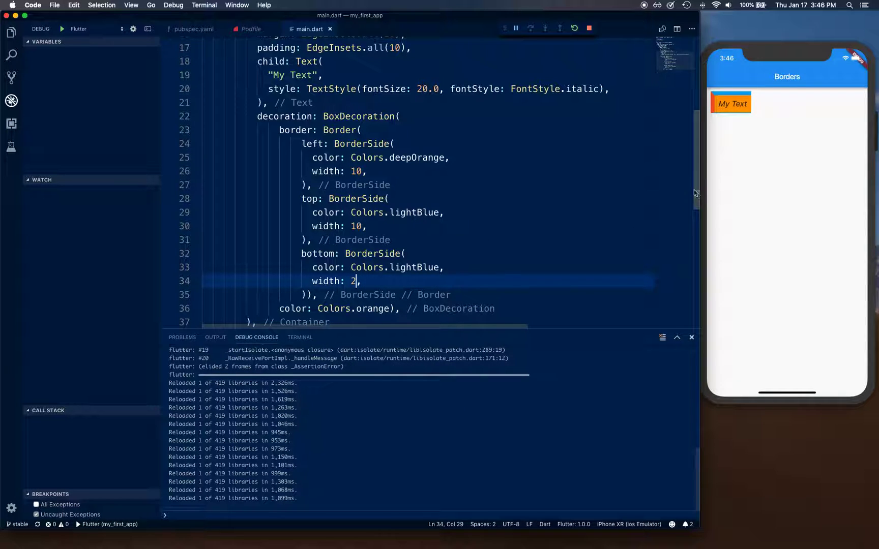
{"action": "mouse_move", "coordinate": [464, 239]}
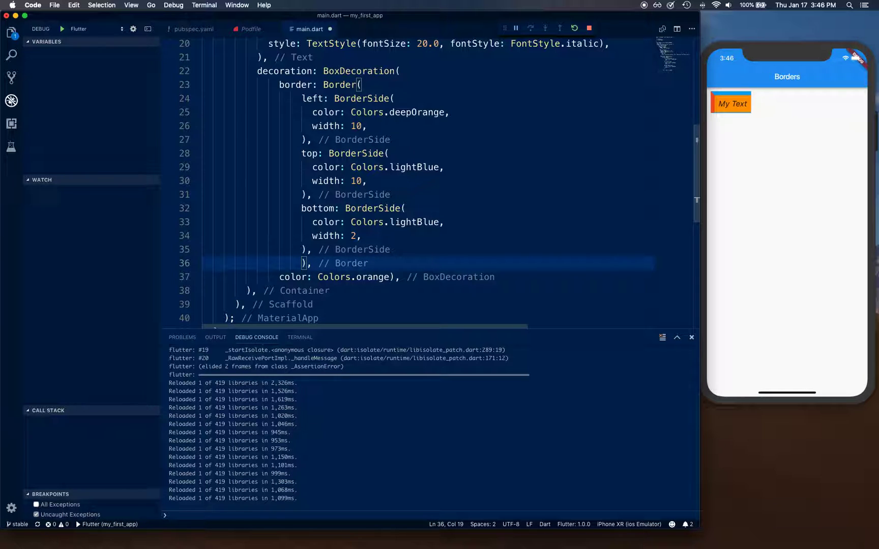
{"action": "type", "text": "r"}
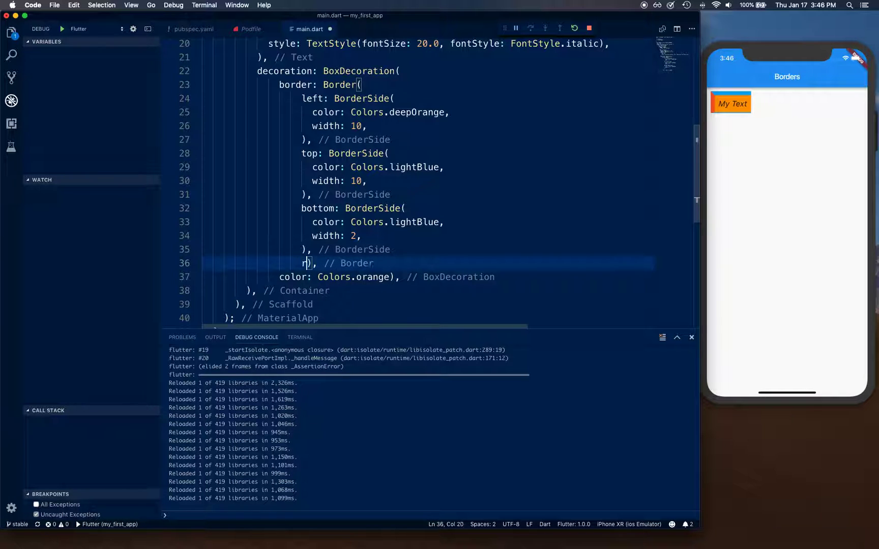
{"action": "type", "text": "right:"}
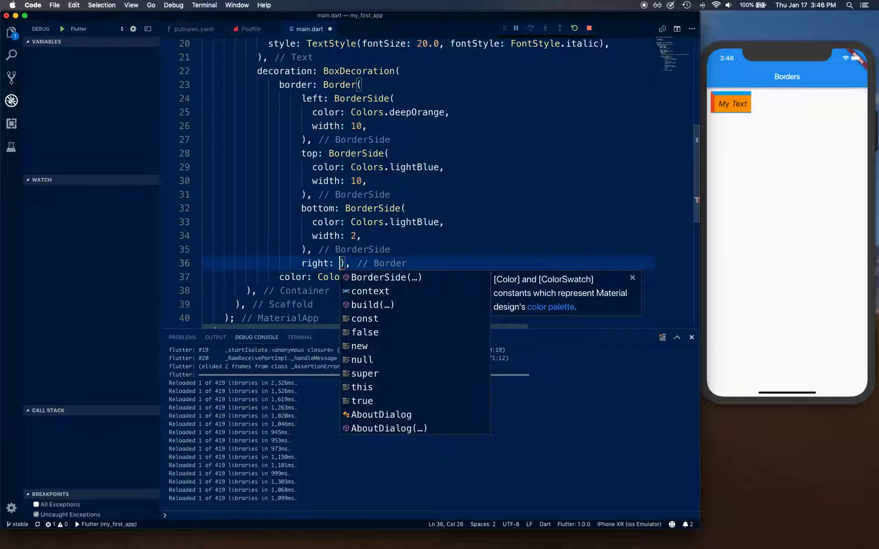
{"action": "left_click", "coordinate": [381, 277]}
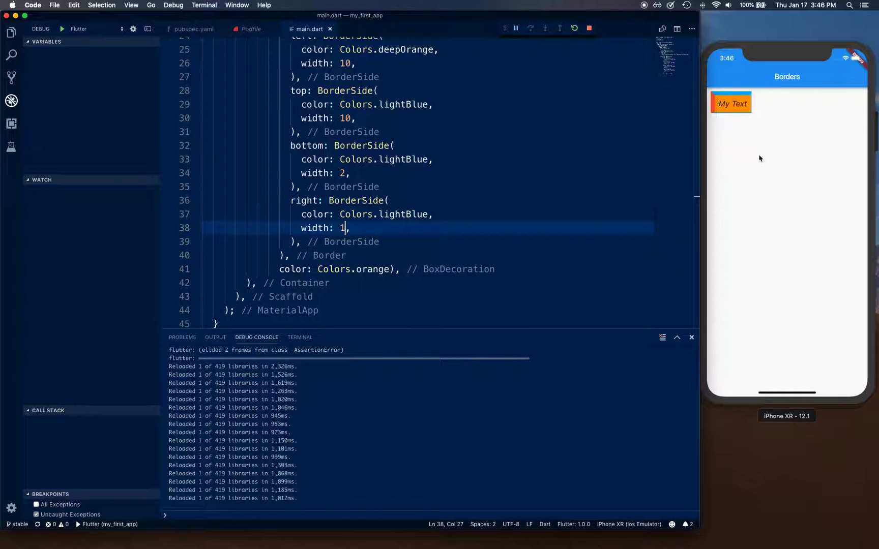
{"action": "mouse_move", "coordinate": [756, 93]}
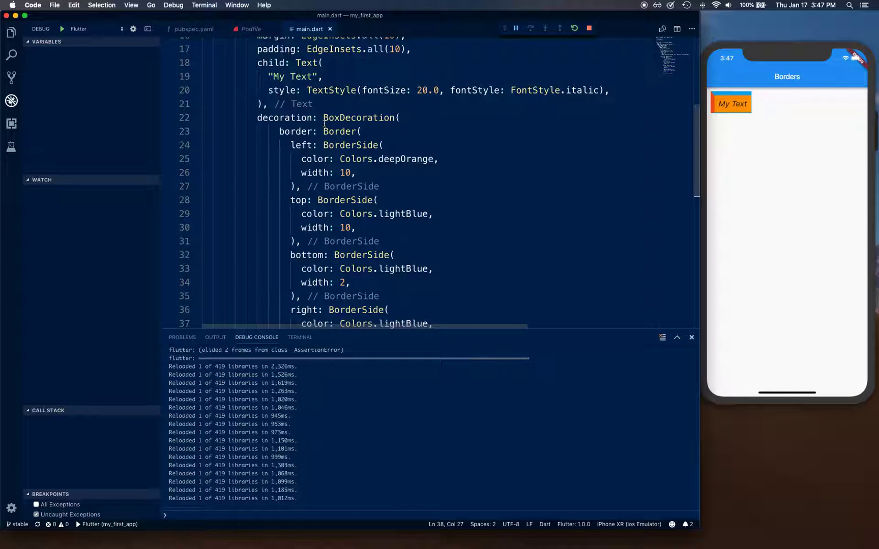
Replace the border with Border.all using width 3
{"action": "scroll", "scroll_direction": "down", "scroll_amount": 3}
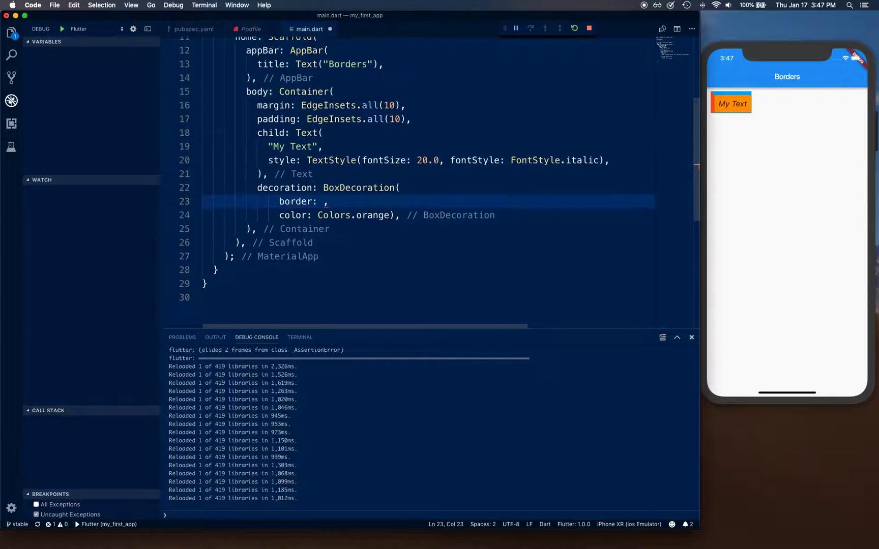
{"action": "type", "text": "border"}
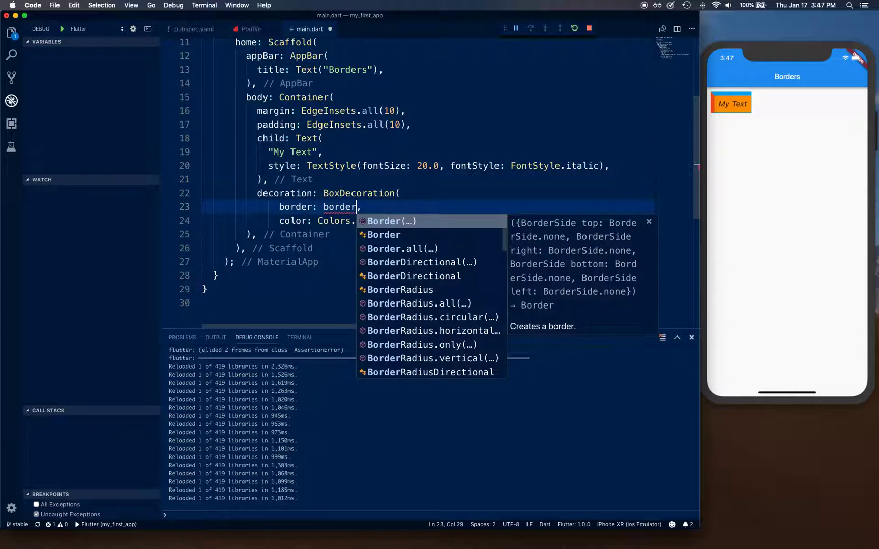
{"action": "left_click", "coordinate": [397, 249]}
{"action": "type", "text": "width:"}
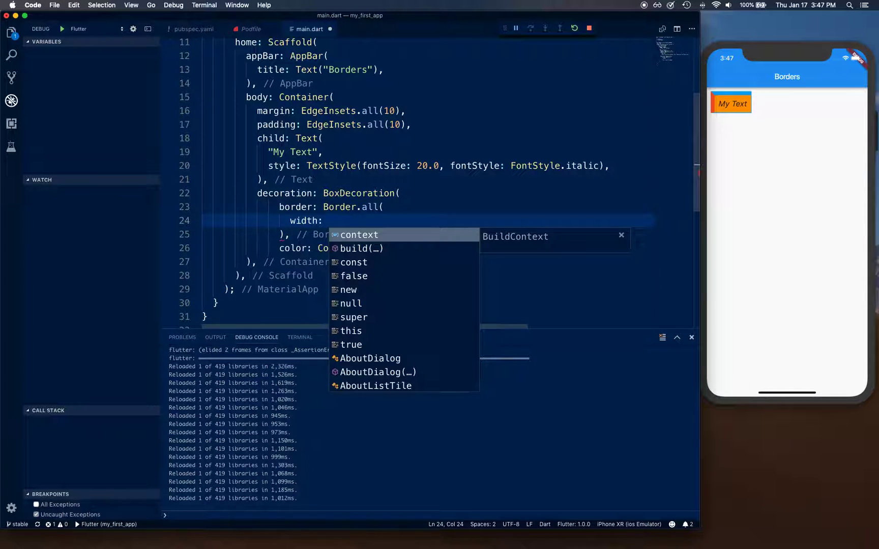
{"action": "type", "text": "3,"}
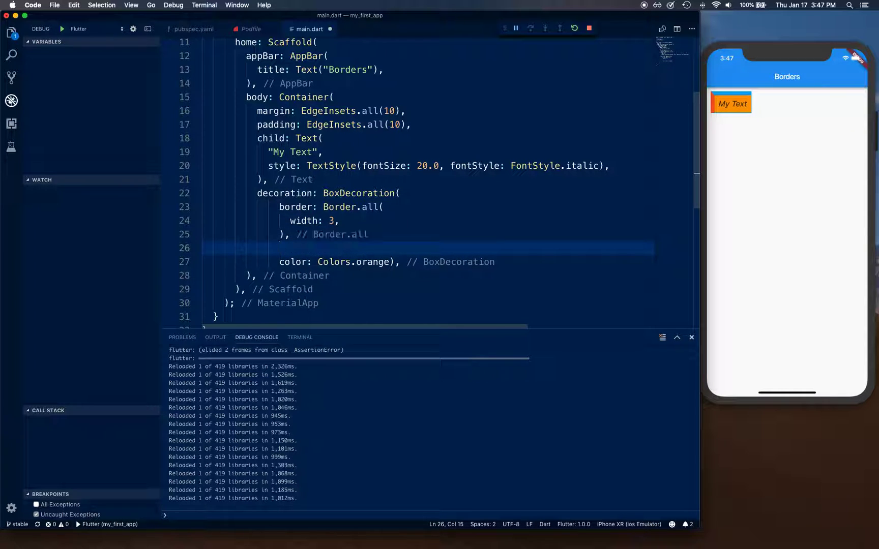
Add borderRadius: BorderRadius.all(Radius.circular(10)) to the BoxDecoration
{"action": "type", "text": "borderRadius: ,"}
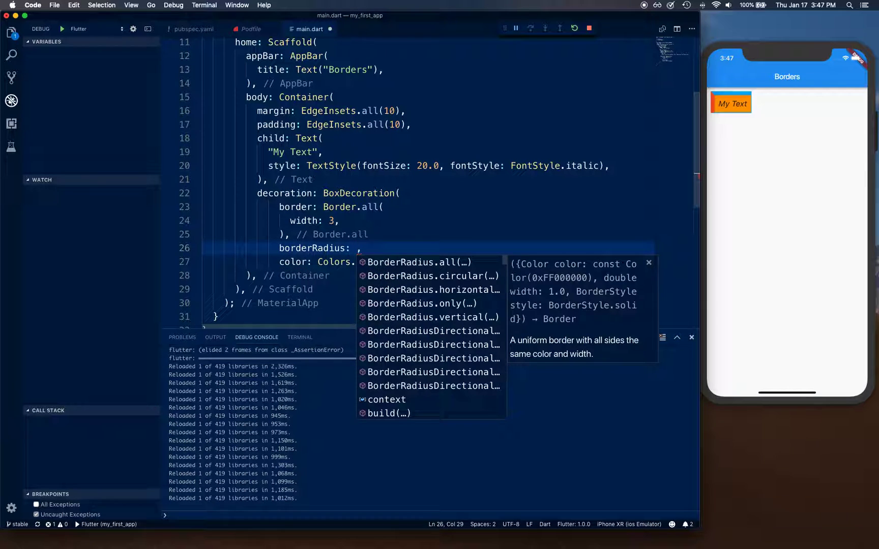
{"action": "type", "text": "border"}
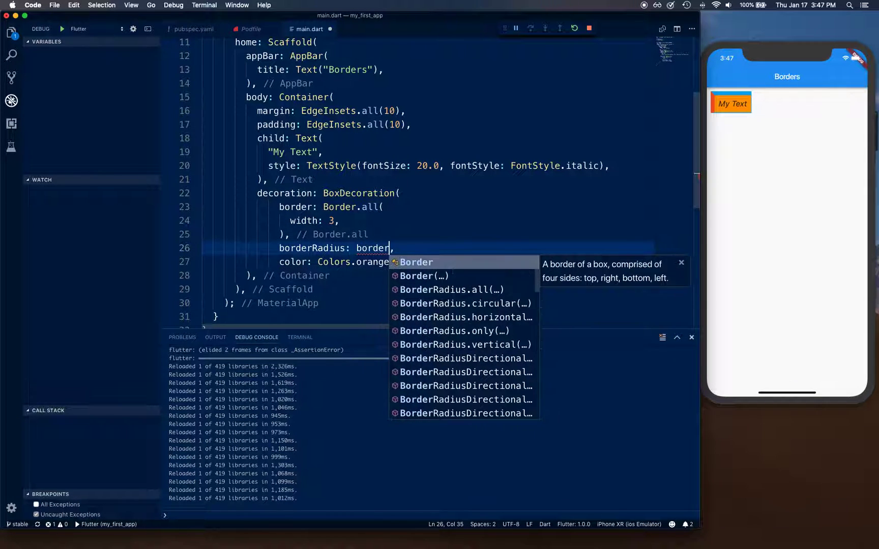
{"action": "type", "text": "ra"}
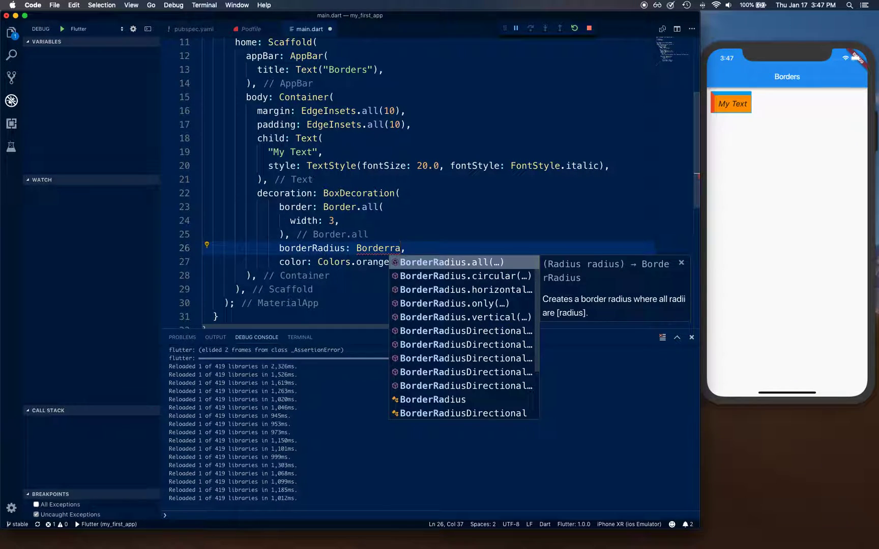
{"action": "left_click", "coordinate": [464, 262]}
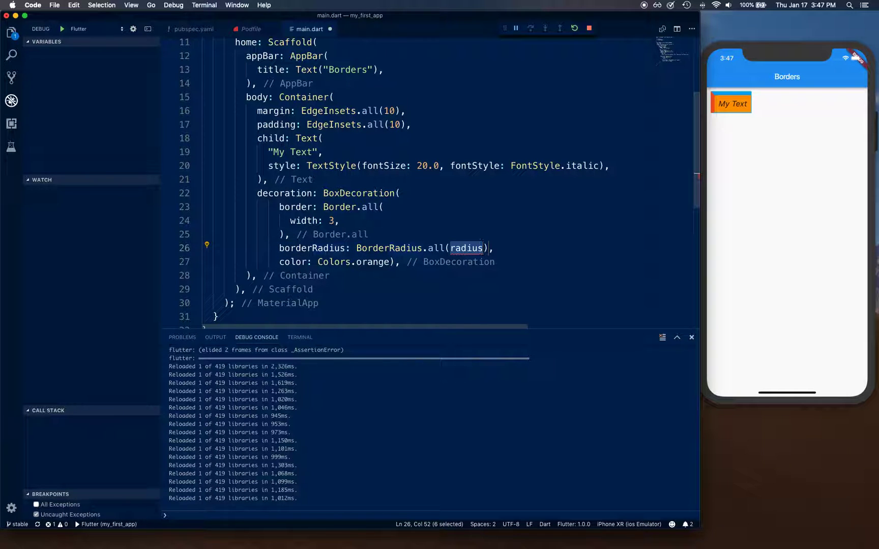
{"action": "type", "text": "10.0"}
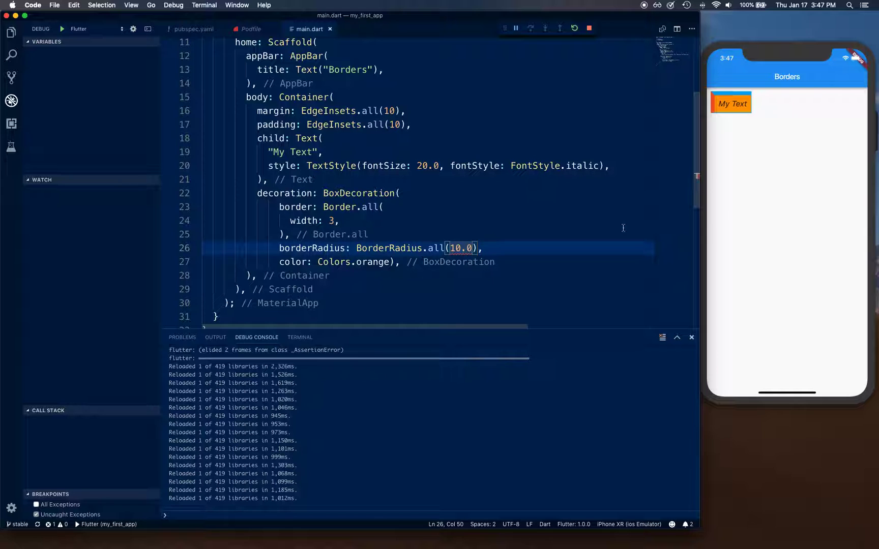
{"action": "left_click", "coordinate": [464, 249]}
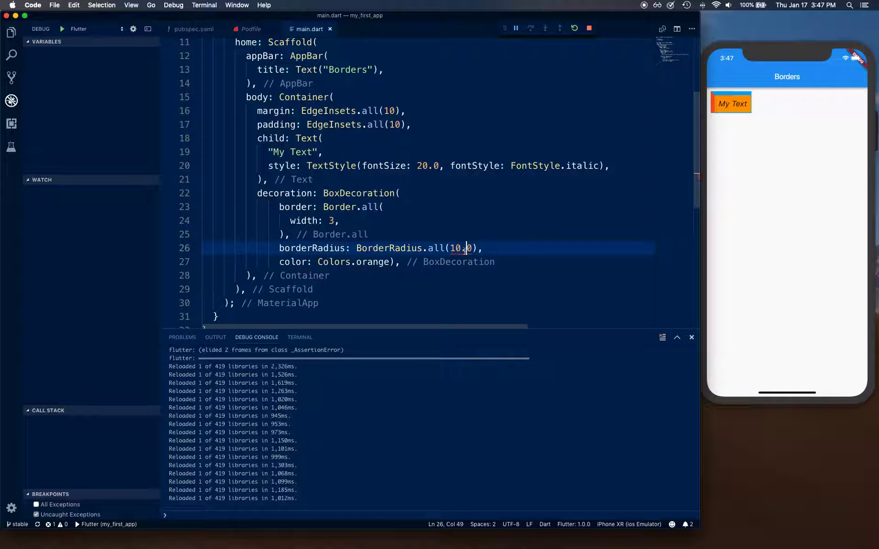
{"action": "key", "text": "Backspace"}
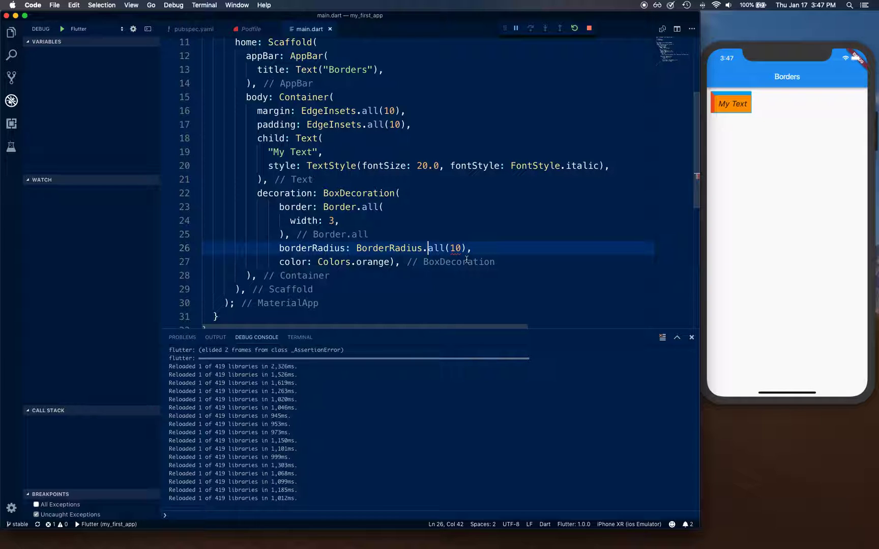
{"action": "double_click", "coordinate": [455, 248]}
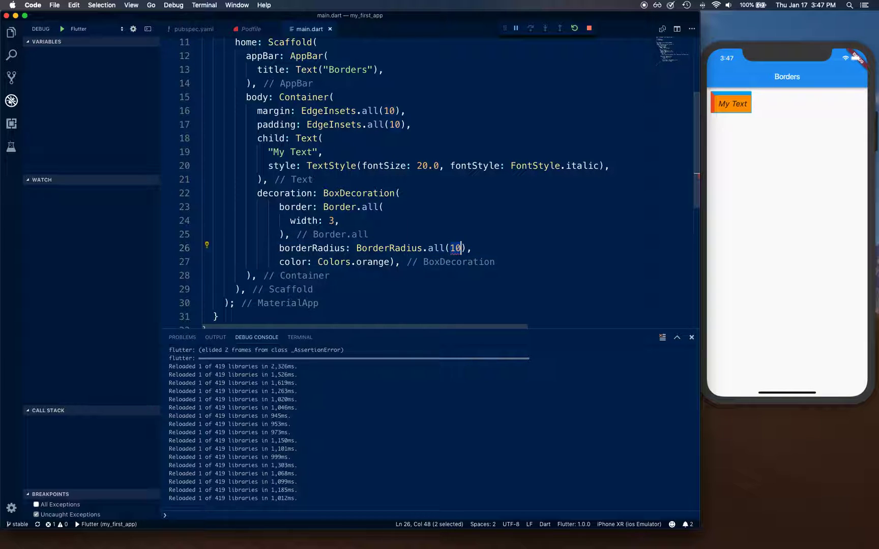
{"action": "type", "text": "rad"}
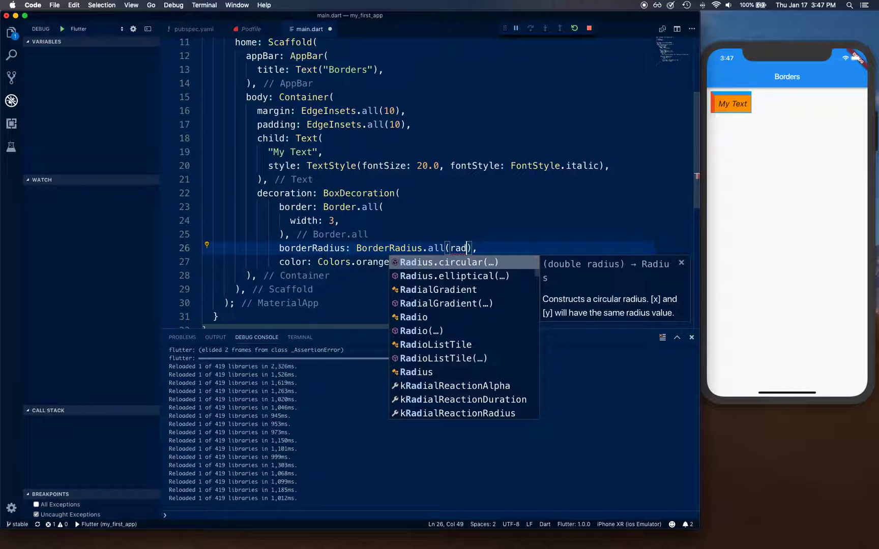
{"action": "type", "text": "Radius.circular(19"}
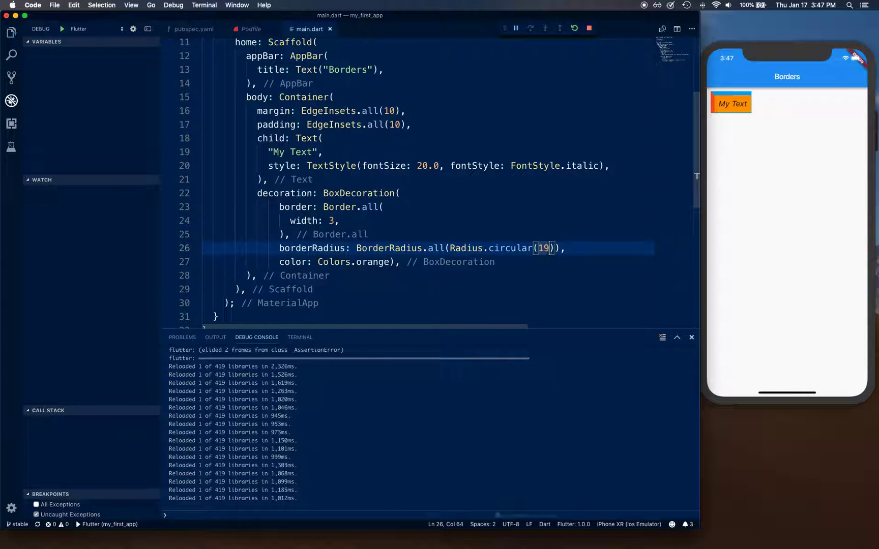
{"action": "type", "text": "10"}
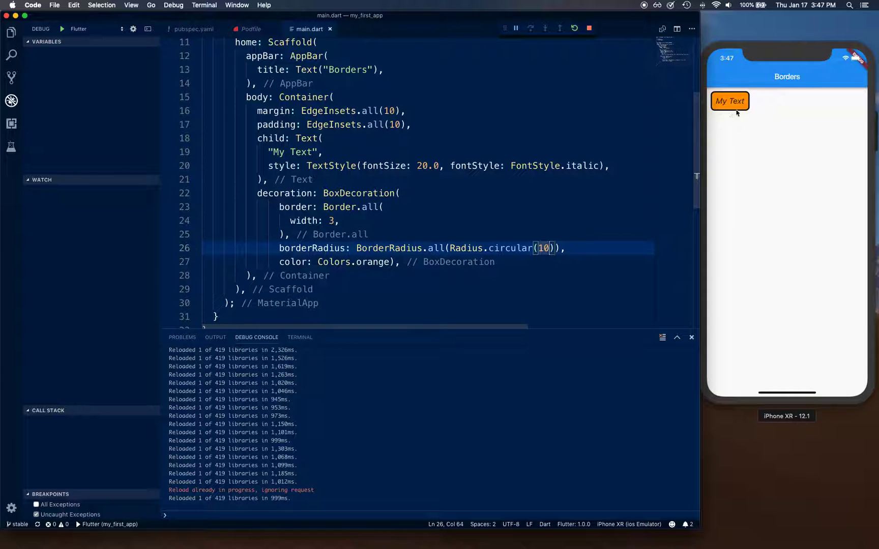
{"action": "mouse_move", "coordinate": [763, 152]}
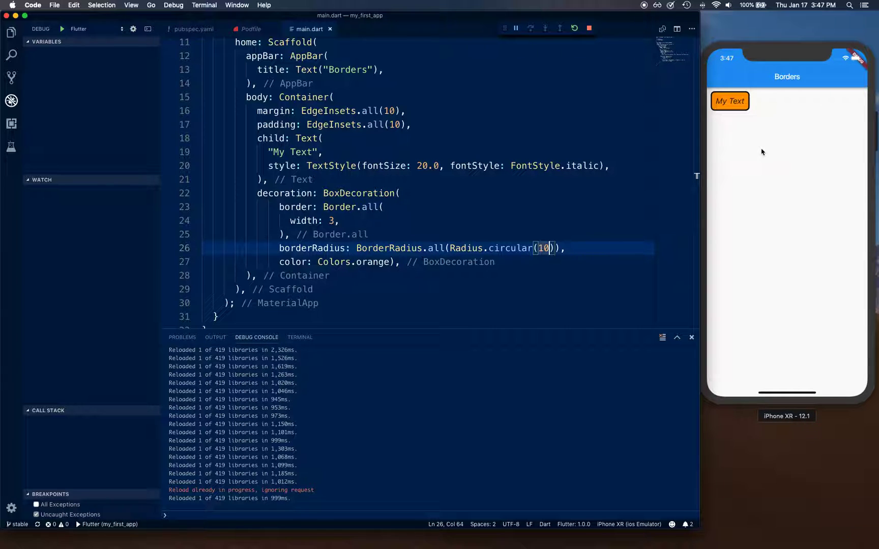
{"action": "mouse_move", "coordinate": [747, 96]}
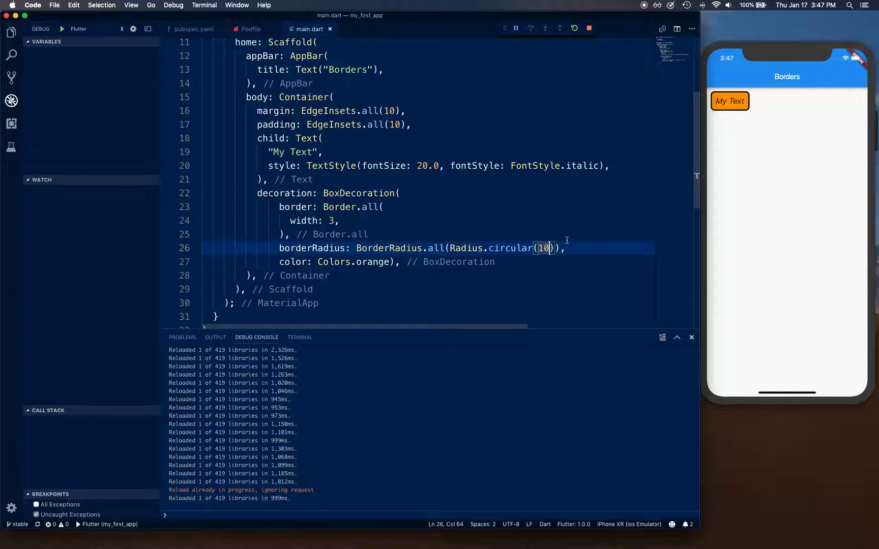
Change Radius.circular from 10 to 50, then go to the BoxDecoration definition
{"action": "double_click", "coordinate": [543, 248]}
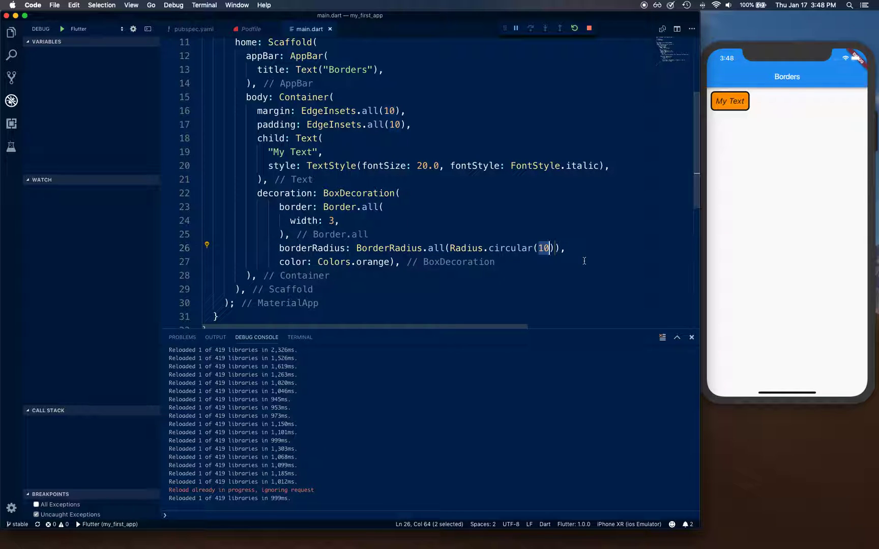
{"action": "type", "text": "50"}
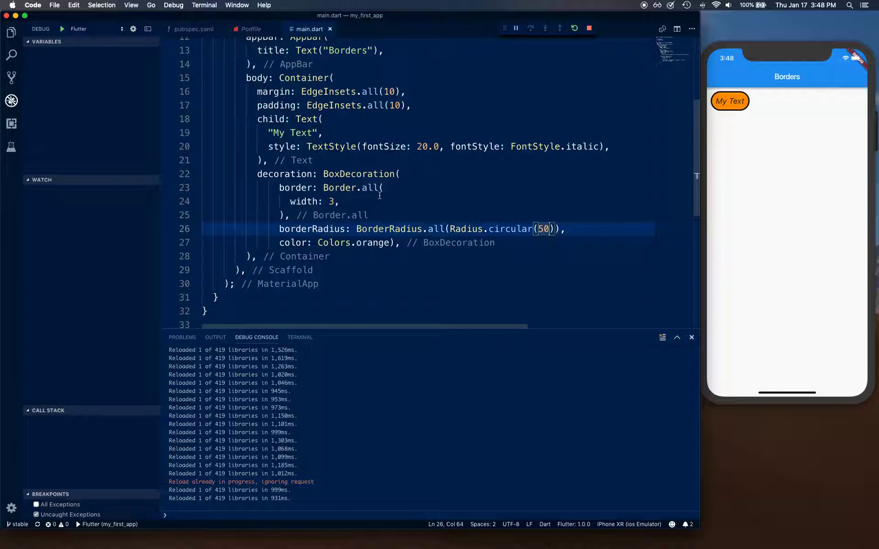
{"action": "mouse_move", "coordinate": [397, 232]}
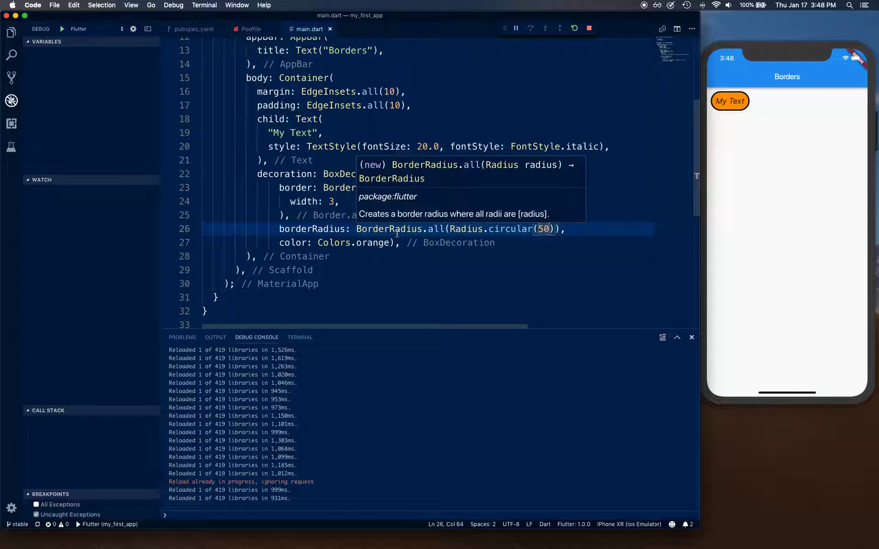
{"action": "left_click", "coordinate": [393, 242]}
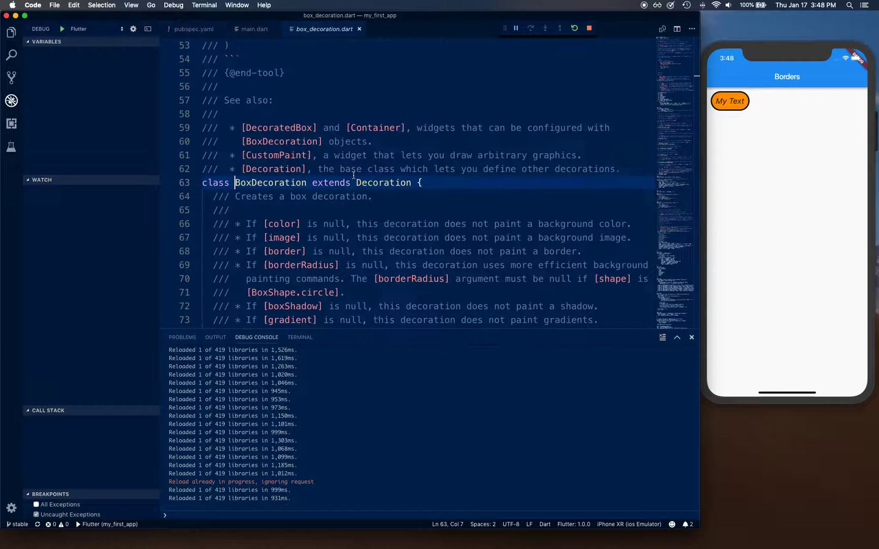
Scroll box_decoration.dart down past the docs to the BoxDecoration constructor parameters
{"action": "scroll", "scroll_direction": "down", "scroll_amount": 3}
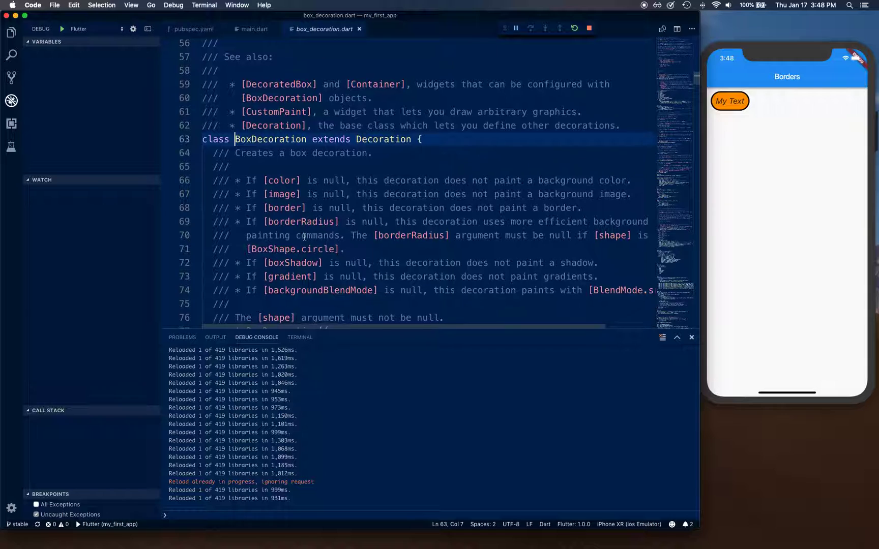
{"action": "scroll", "scroll_direction": "down", "scroll_amount": 3}
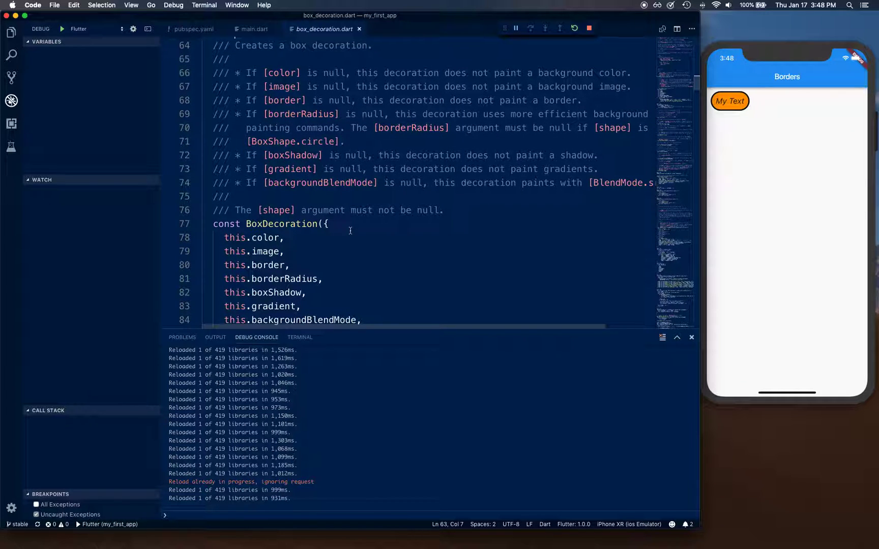
{"action": "mouse_move", "coordinate": [439, 261]}
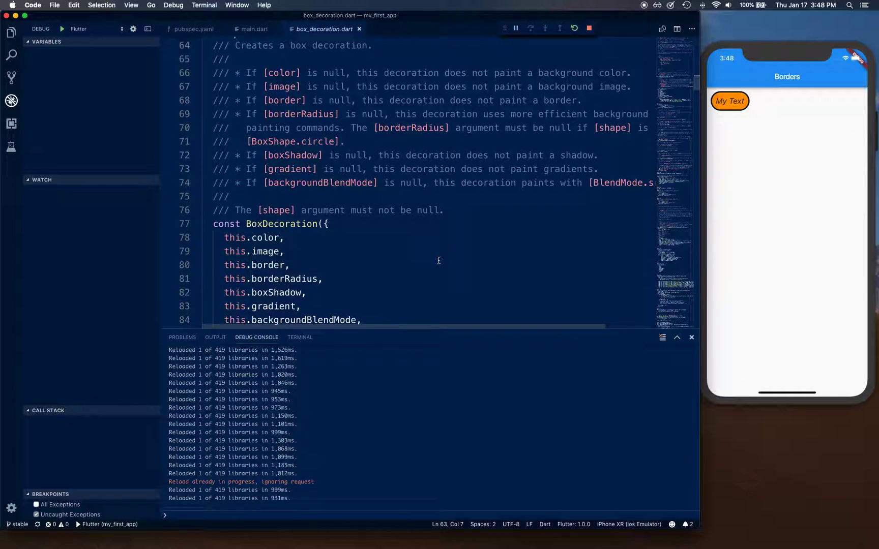